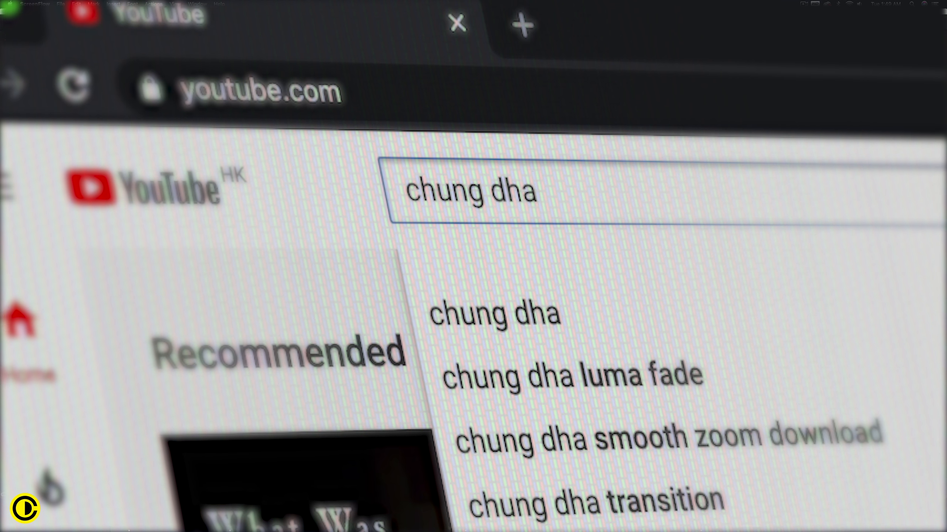
Preview the sped-up yt.mov recording through the search for the chung dha channel
left_click(493, 312)
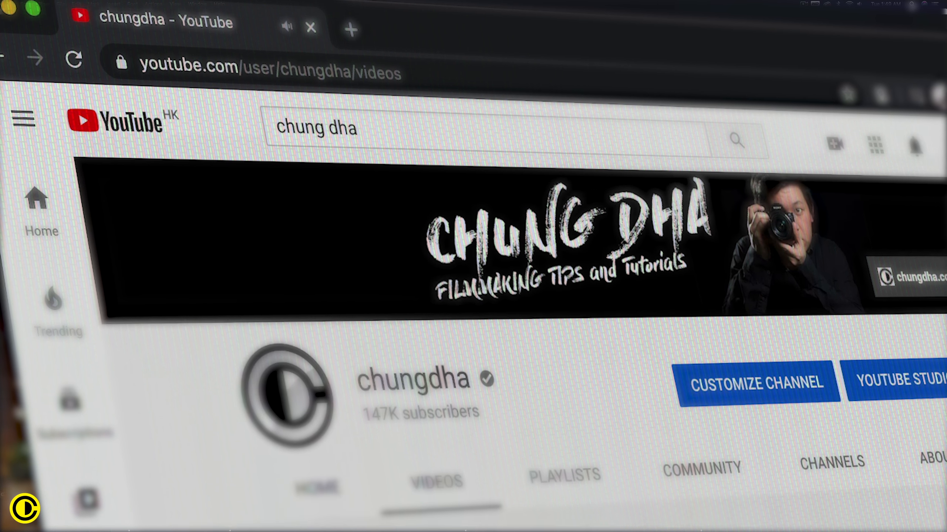
scroll("down", 3)
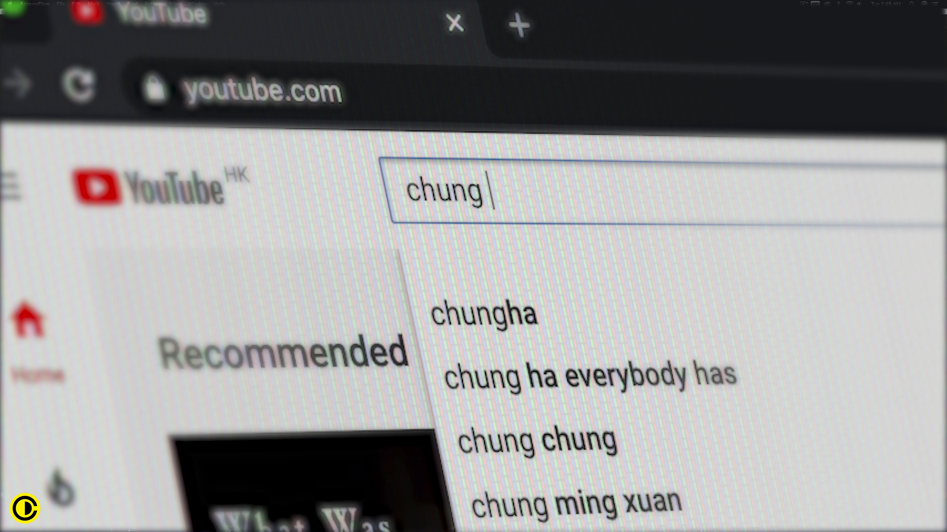
type("dha")
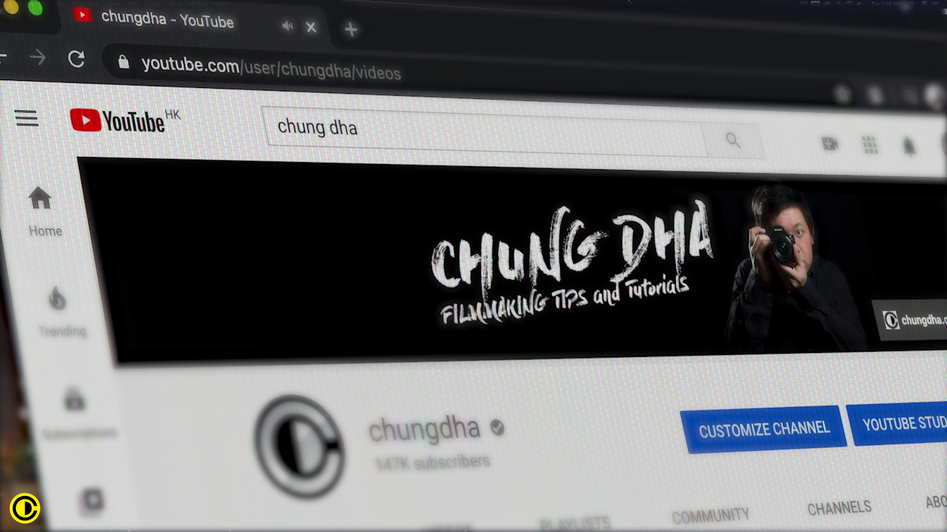
scroll("down", 3)
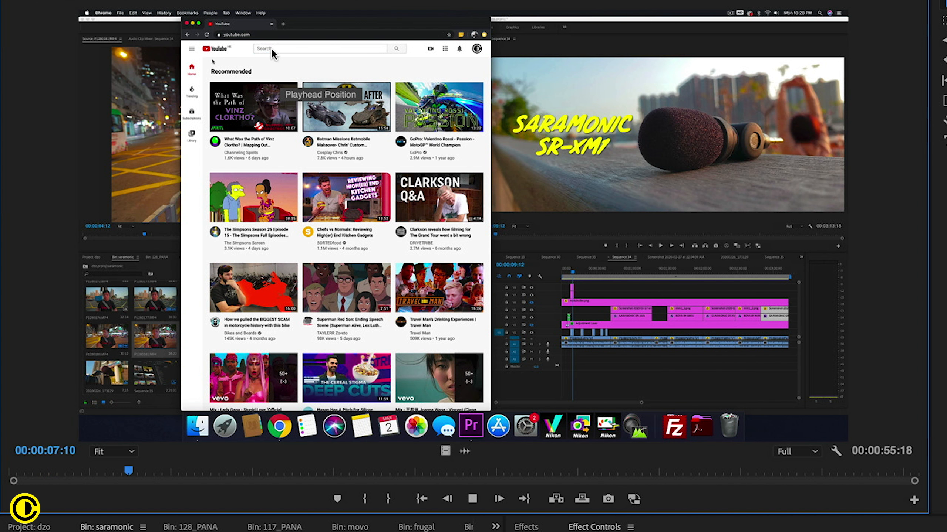
left_click(321, 48)
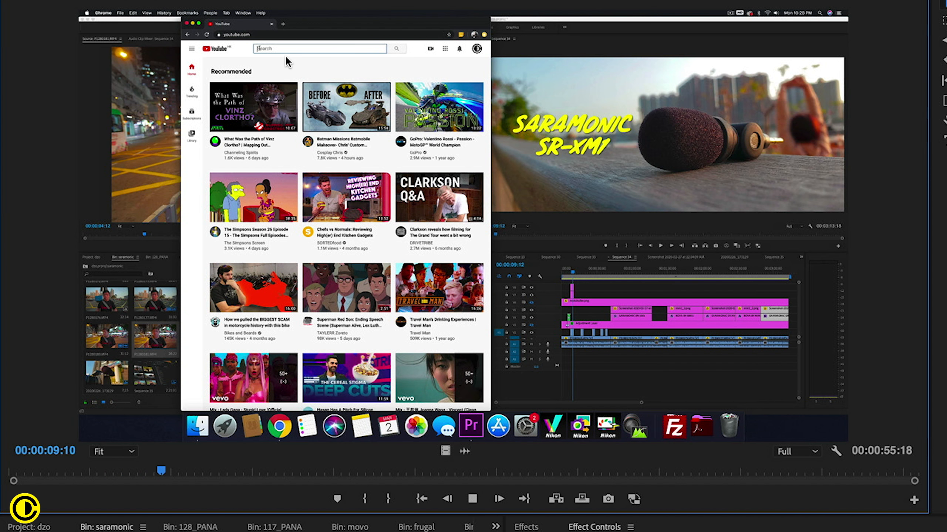
type("chung dha")
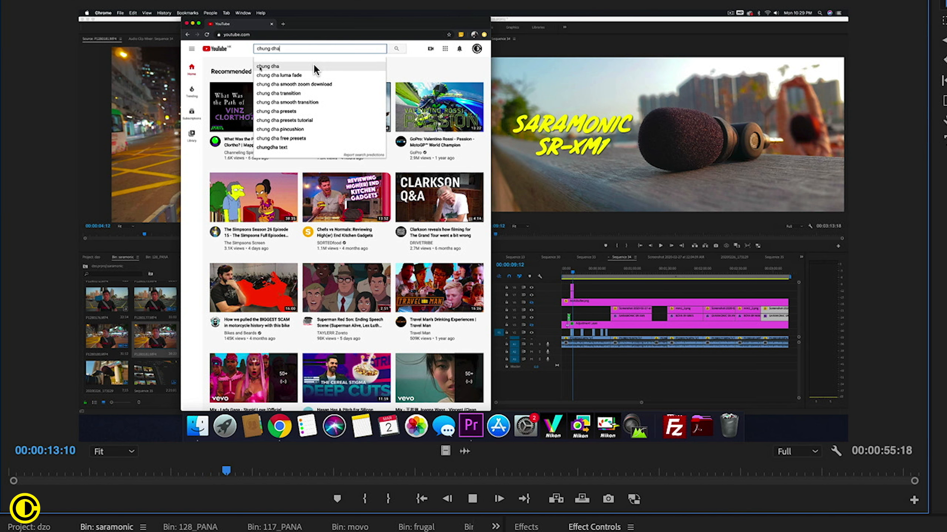
left_click(397, 49)
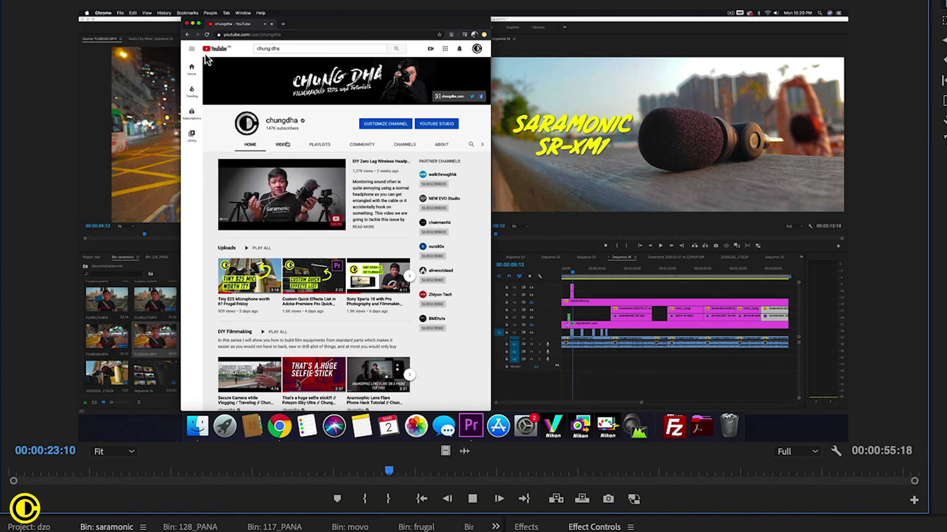
Continue playback onto the channel's videos page, then halt the recording partway through
left_click(281, 144)
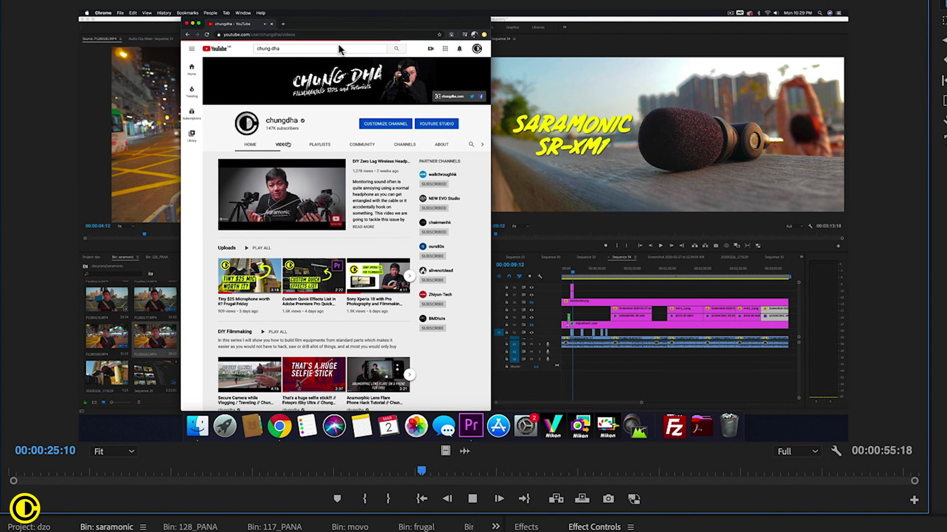
scroll("down", 3)
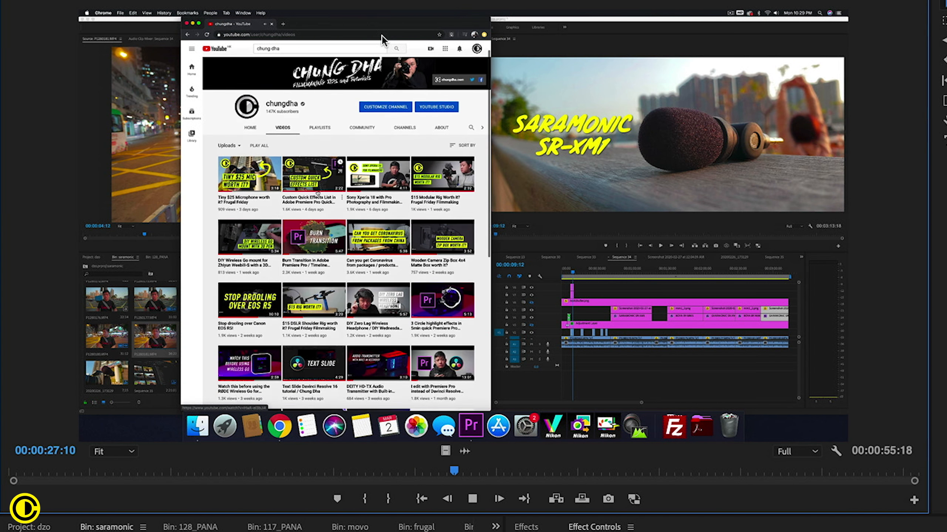
scroll("down", 3)
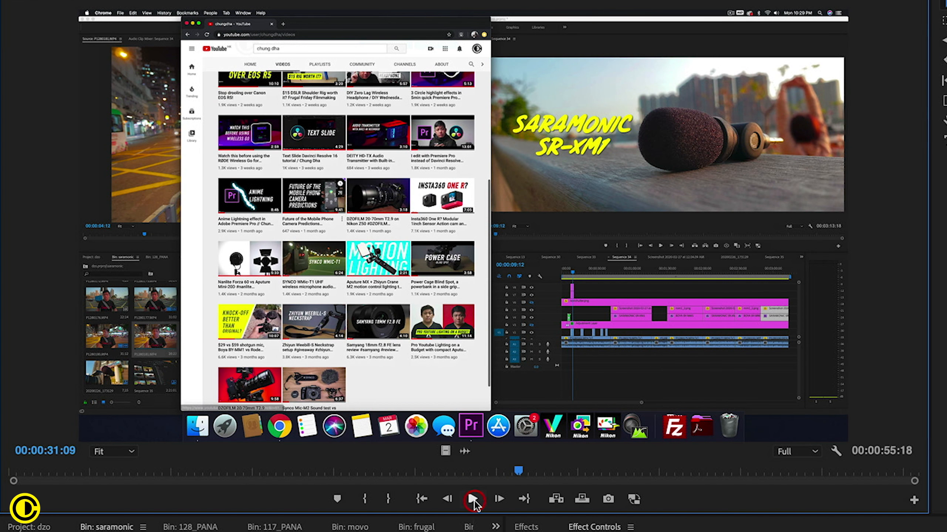
left_click(474, 498)
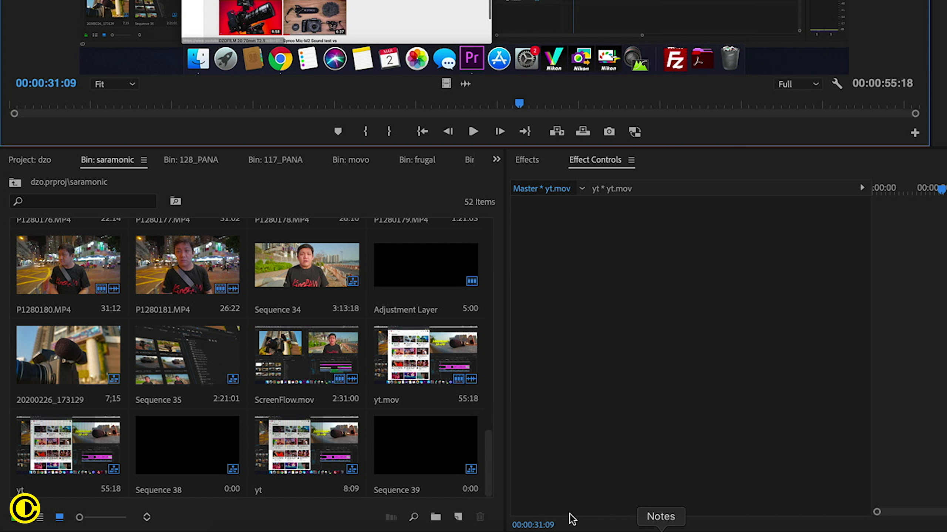
Make a new sequence yt from the yt.mov clip via New Sequence From Clip
left_click(424, 355)
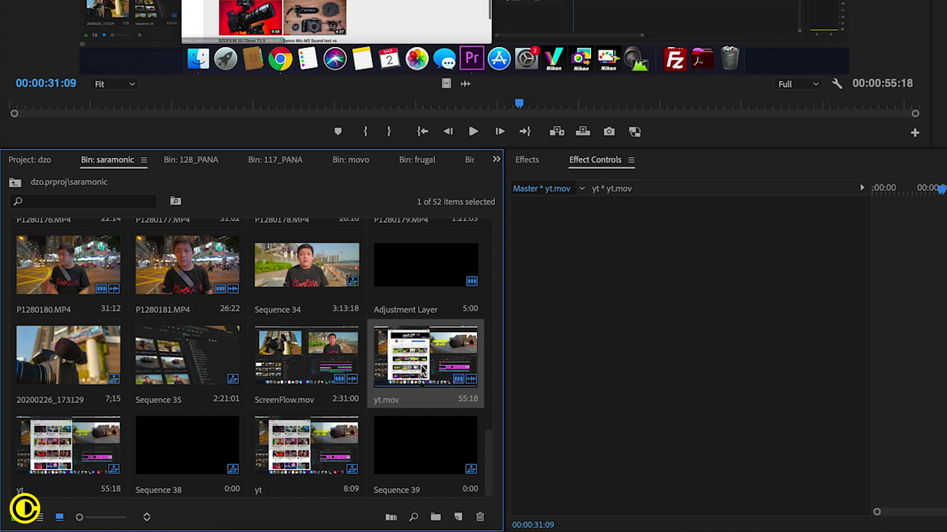
right_click(425, 356)
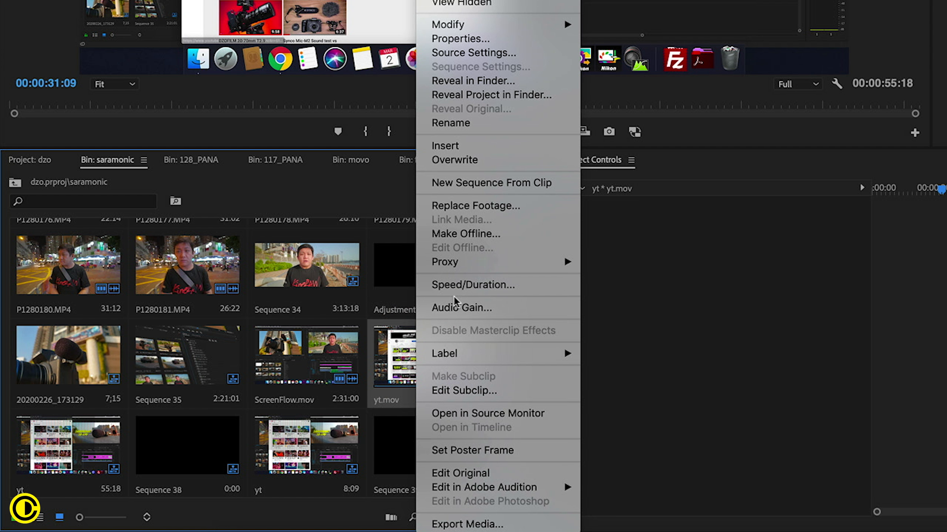
mouse_move(519, 183)
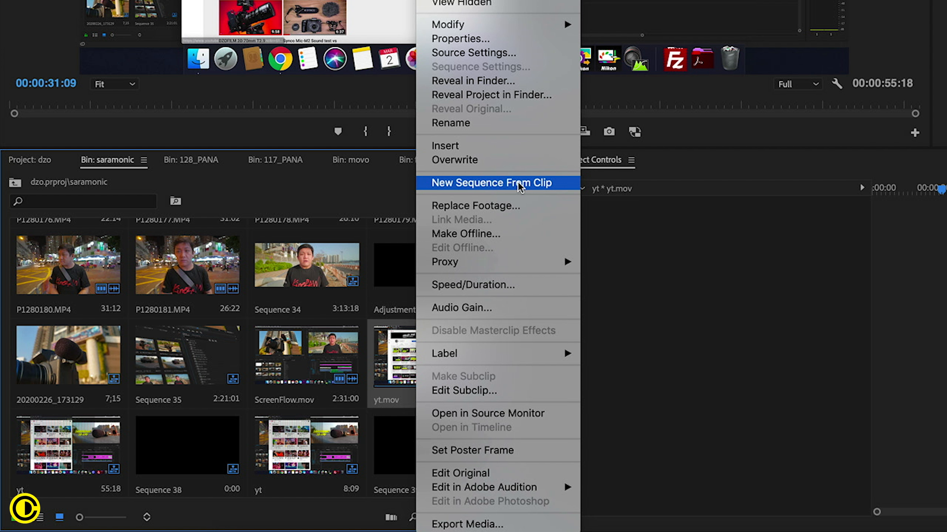
left_click(491, 183)
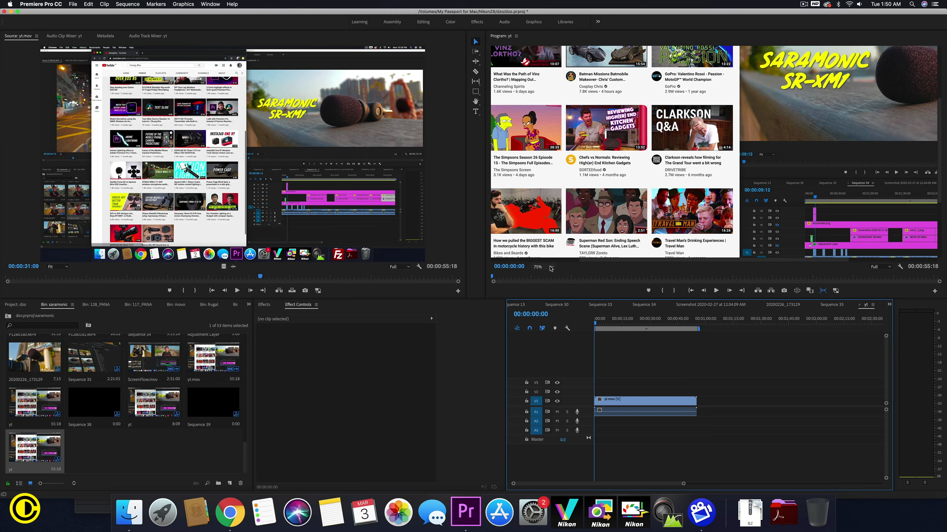
Set the Program Monitor zoom to Fit so the whole frame shows
left_click(537, 267)
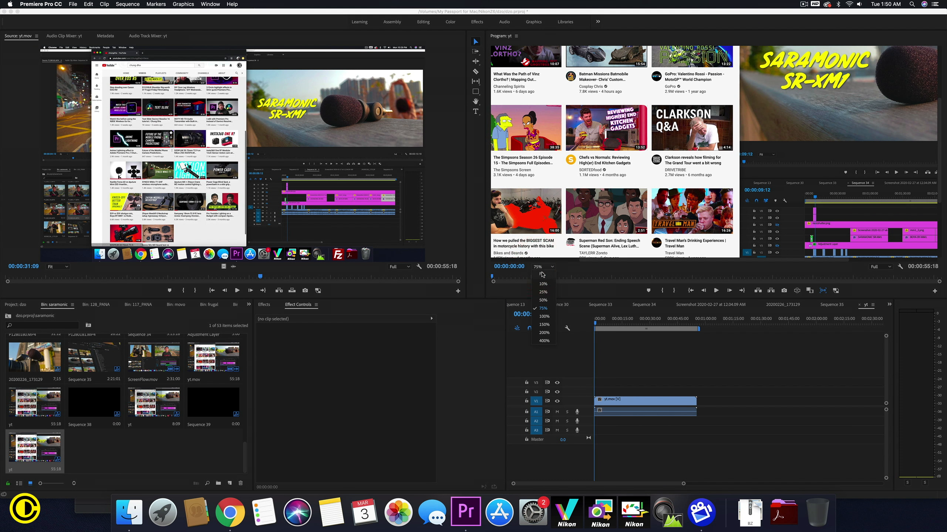
left_click(544, 320)
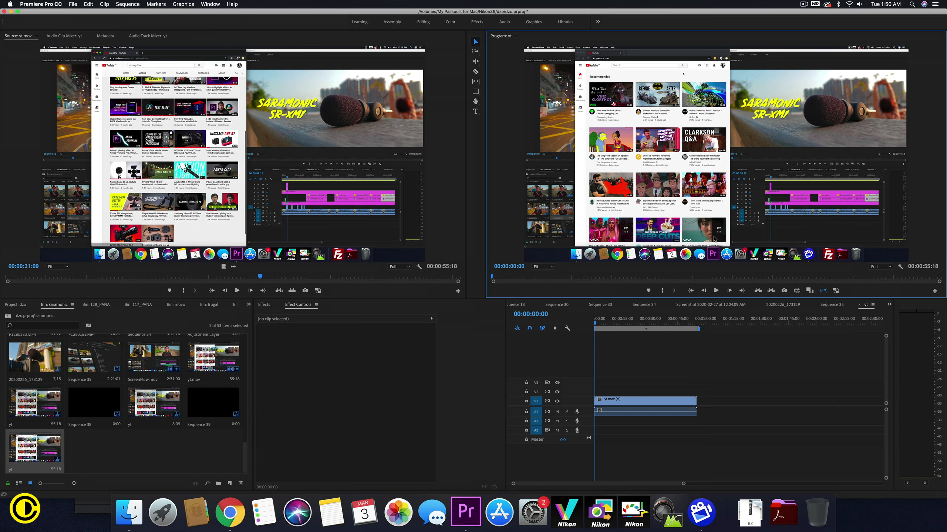
mouse_move(649, 286)
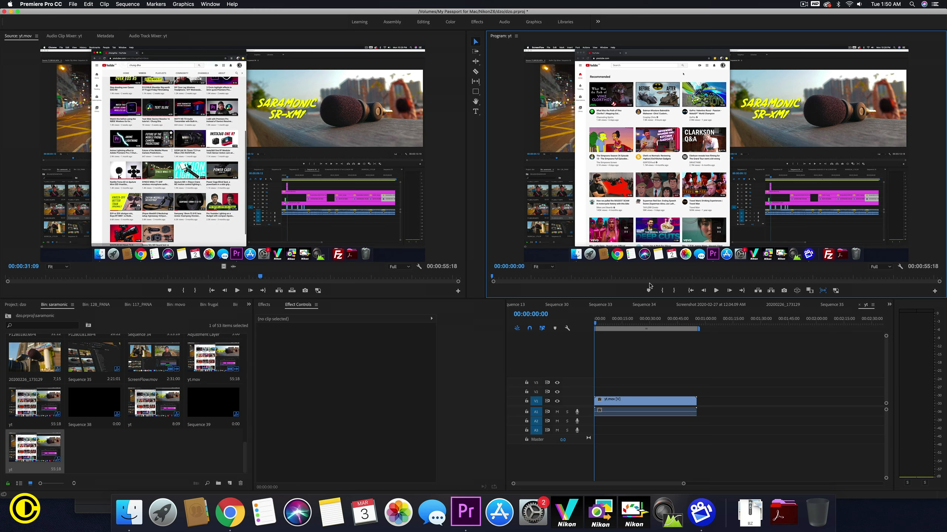
mouse_move(672, 501)
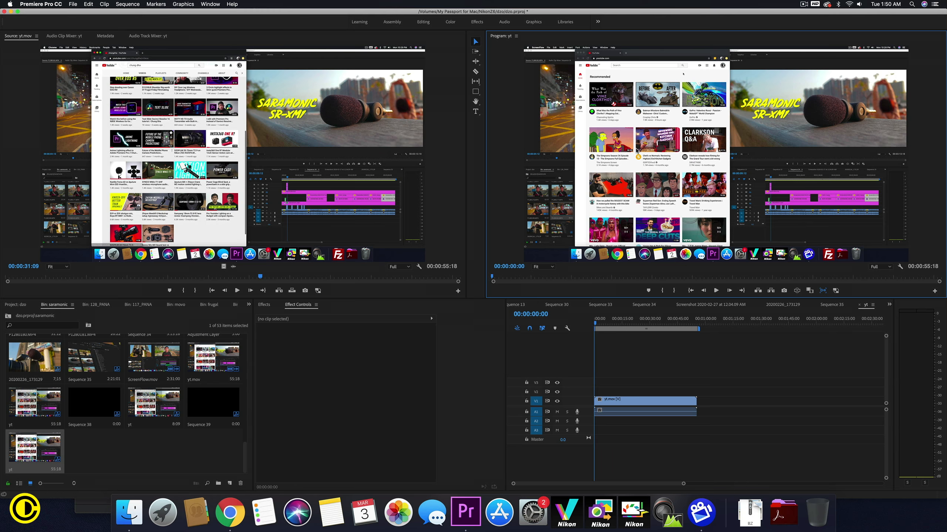
mouse_move(630, 224)
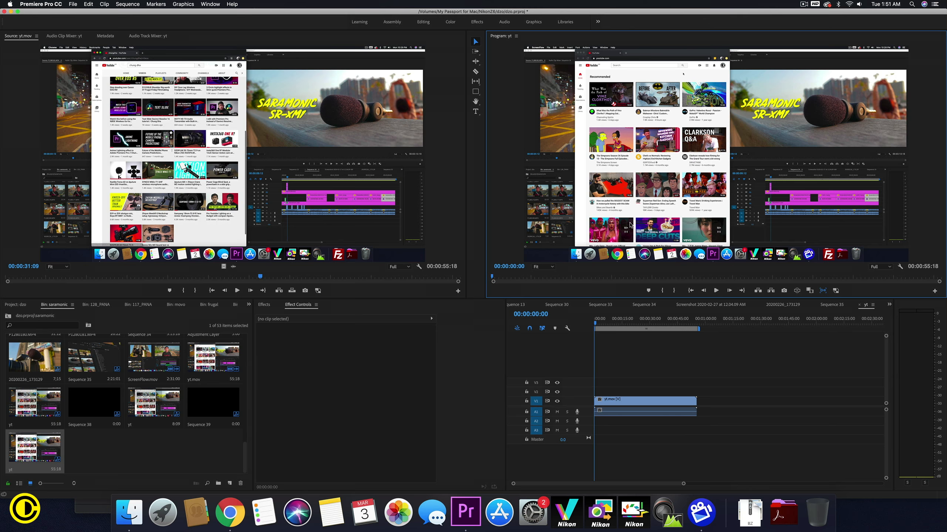
Move the playhead to around seven to ten seconds and enlarge the clip along the timeline
left_click(606, 328)
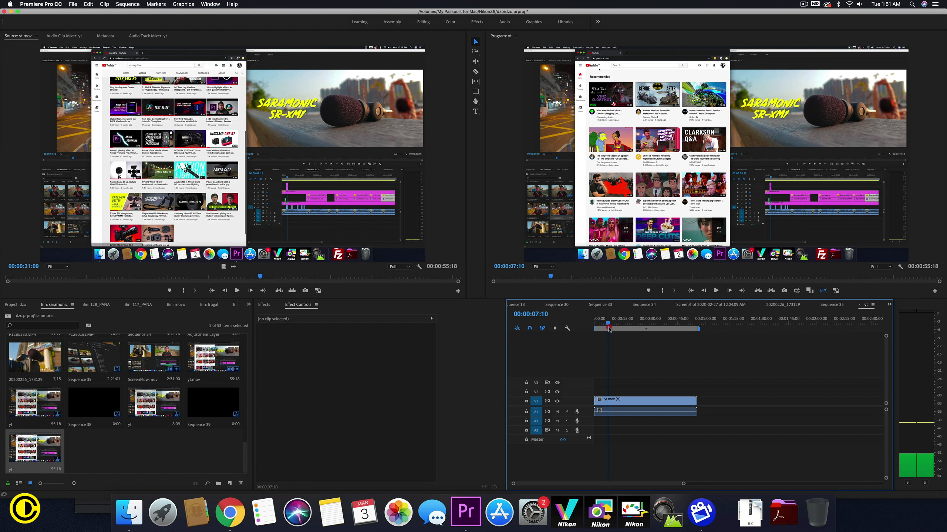
left_click(610, 328)
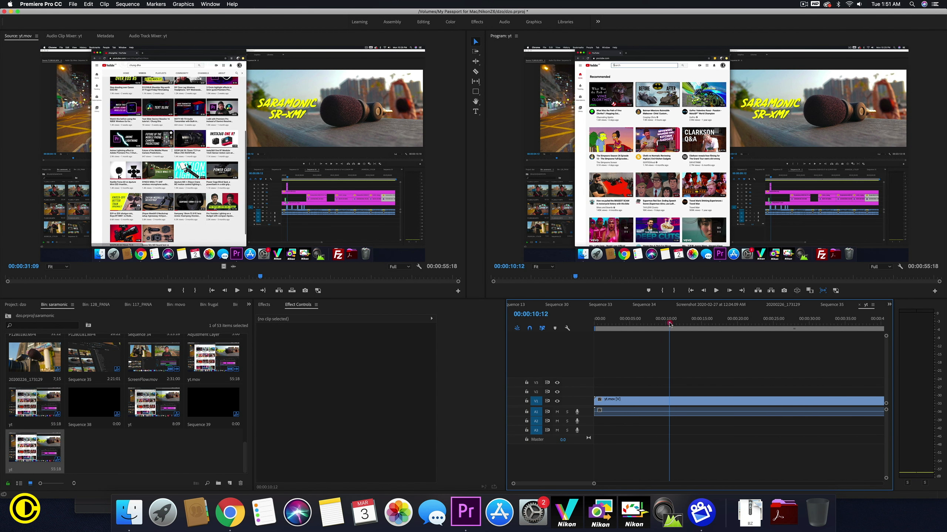
left_click(665, 324)
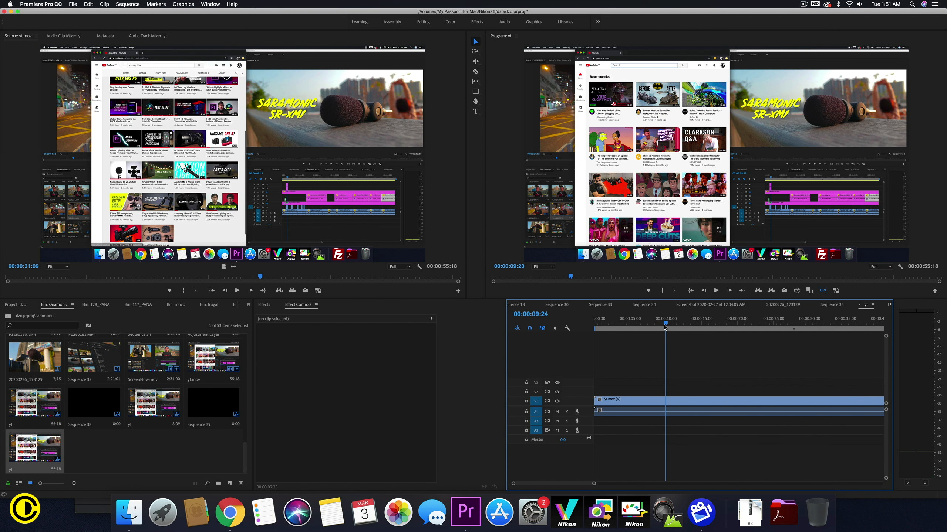
left_click(669, 326)
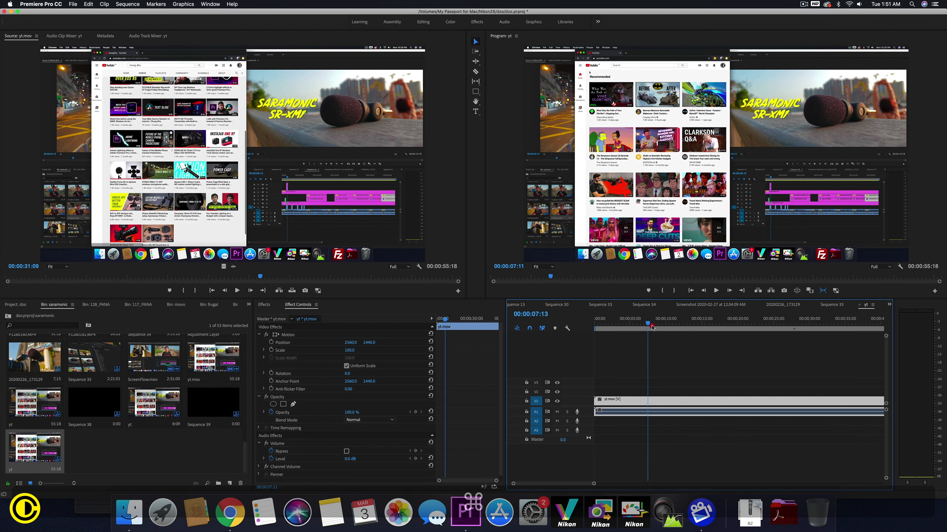
Scrub near the ten-second mark, select yt.mov, and split off a short opening piece near the start
left_click_drag(652, 327, 642, 326)
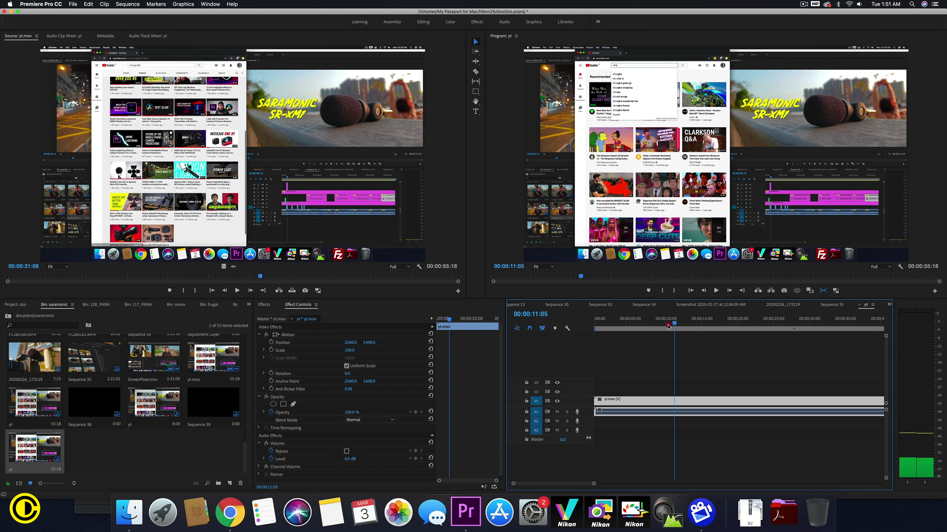
left_click(667, 325)
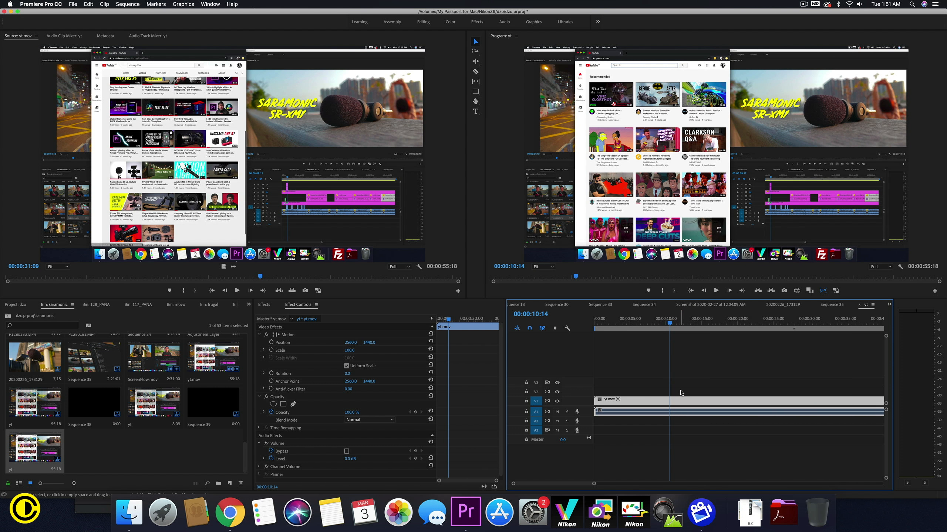
mouse_move(679, 412)
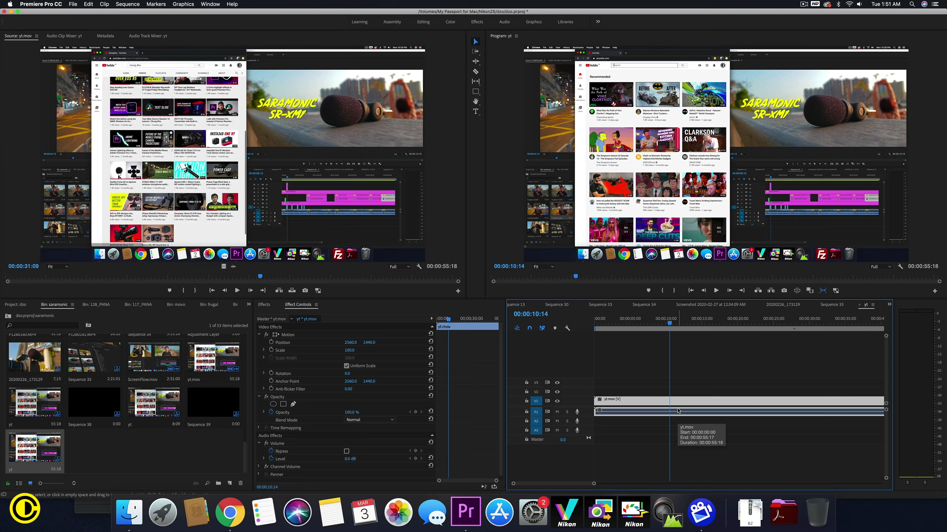
left_click(657, 405)
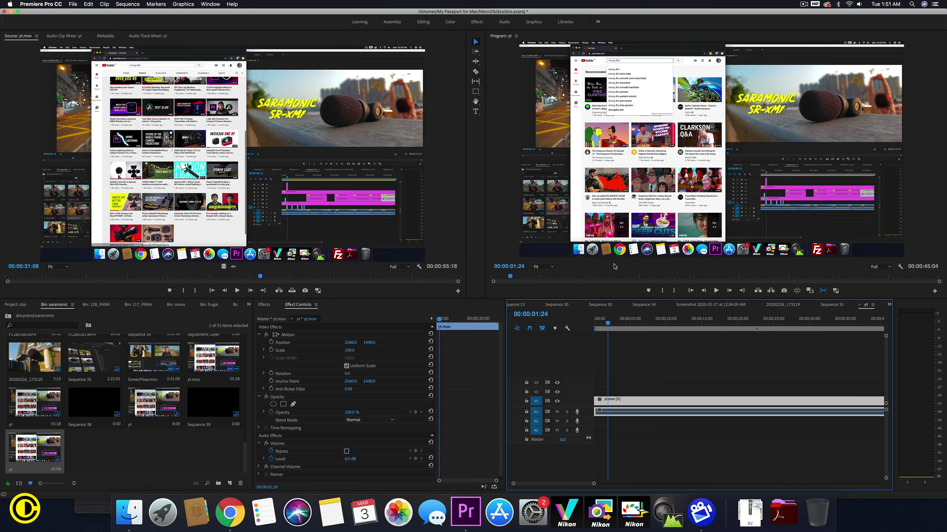
mouse_move(612, 356)
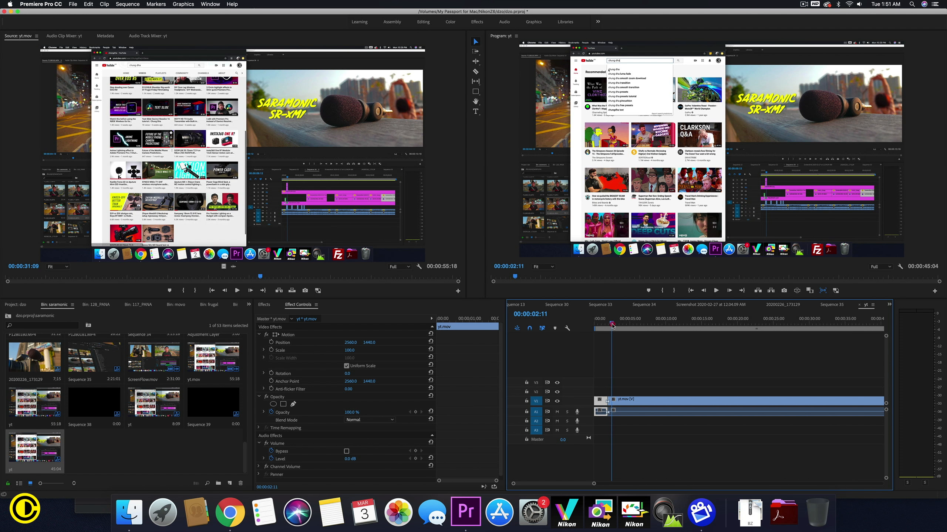
left_click(610, 324)
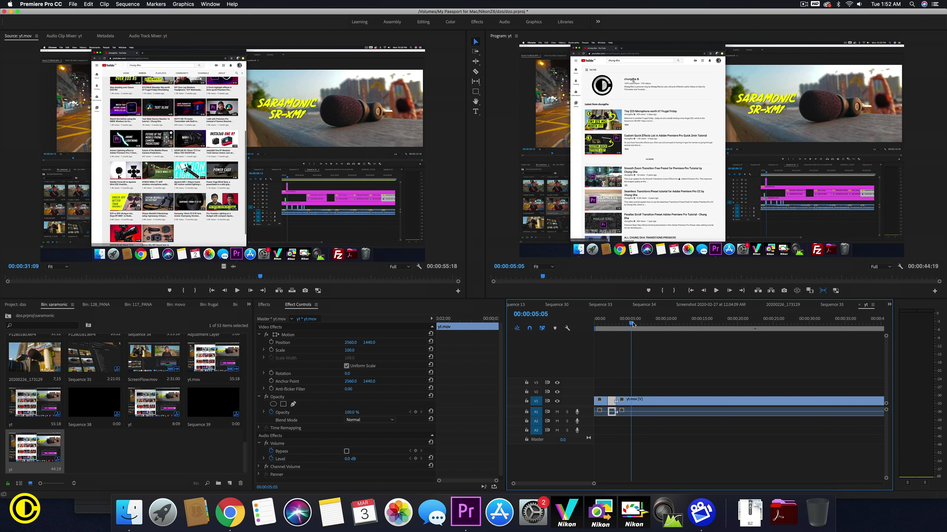
Cut the recording early on and remove the unwanted piece after the cut
left_click(634, 323)
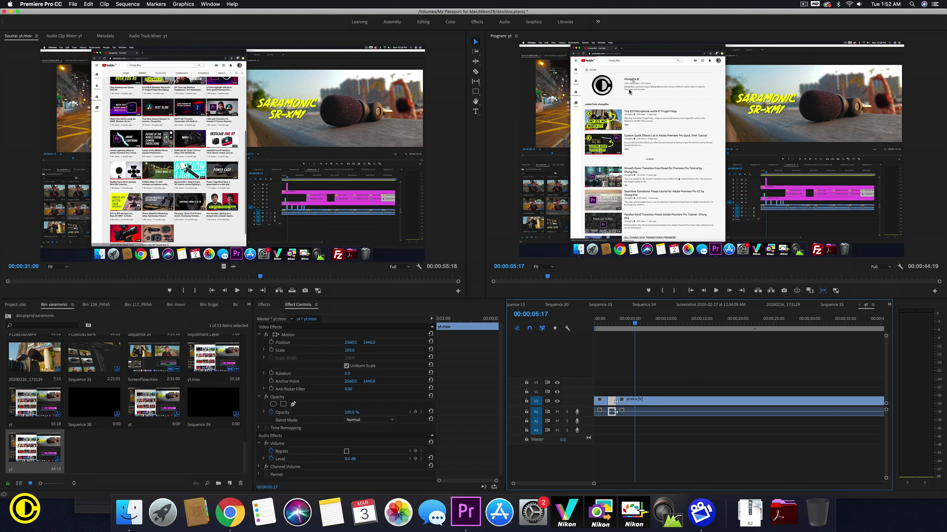
left_click(642, 321)
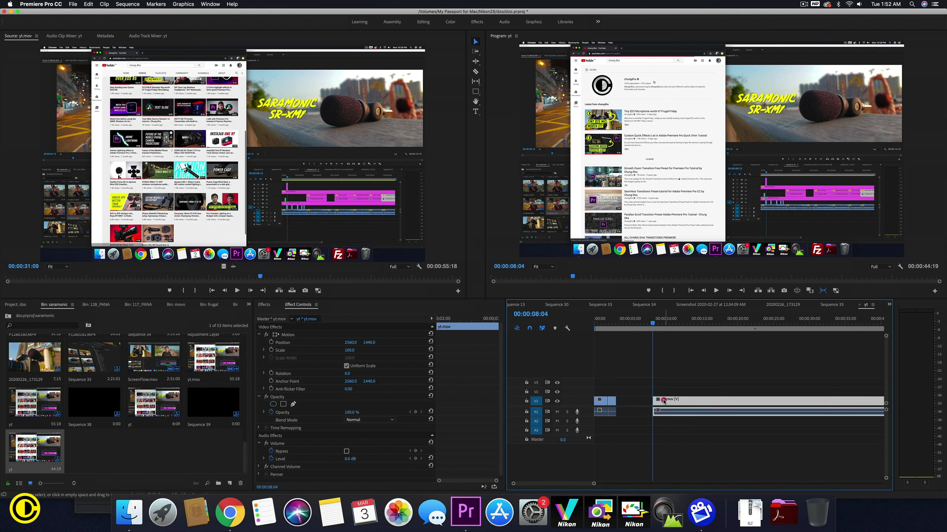
left_click(606, 322)
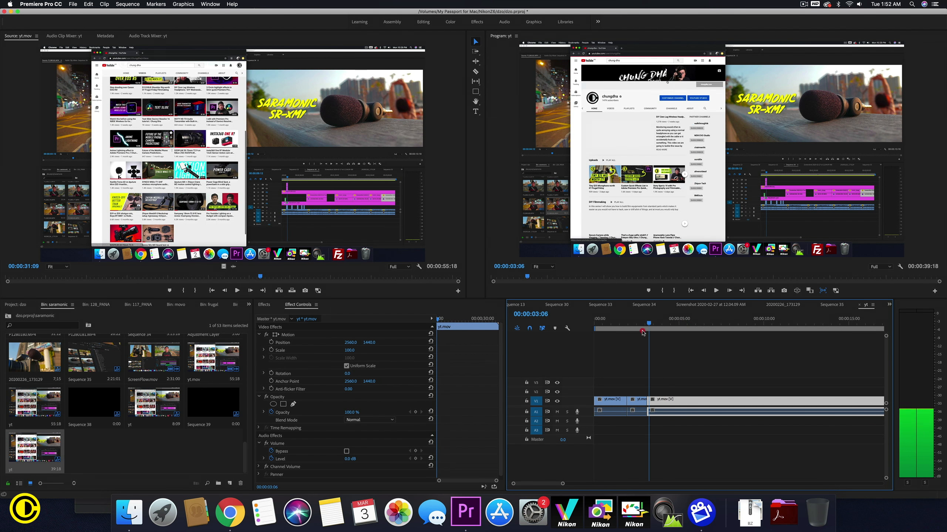
Cut and ripple out later stretches so the yt sequence runs about nine seconds
left_click(682, 329)
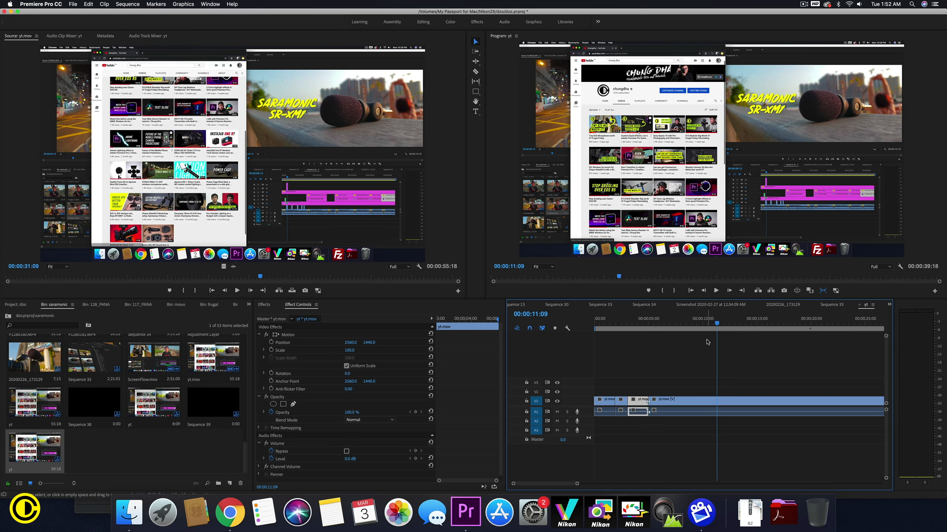
left_click(725, 325)
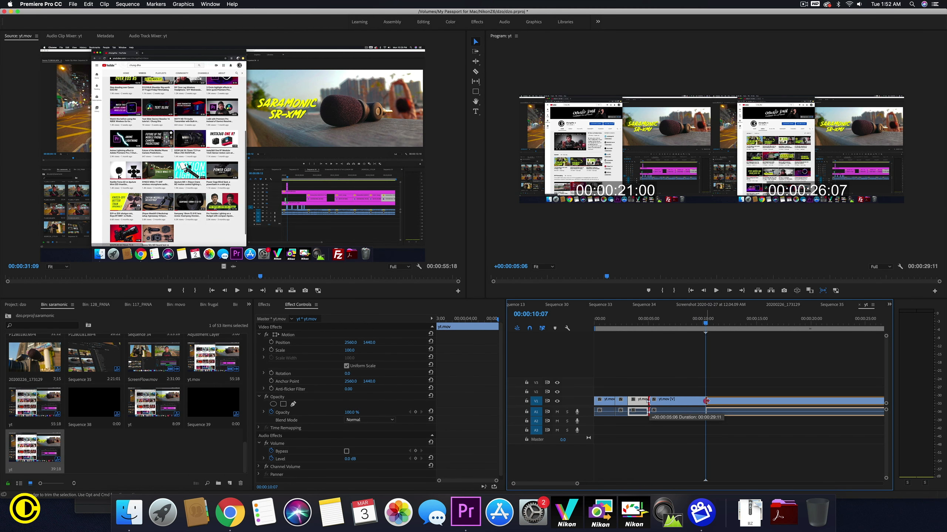
left_click(635, 323)
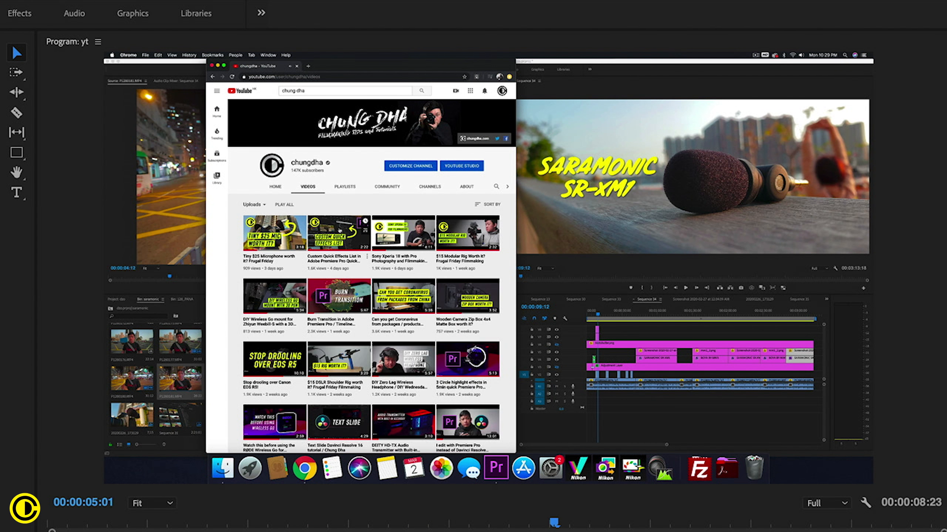
scroll("down", 3)
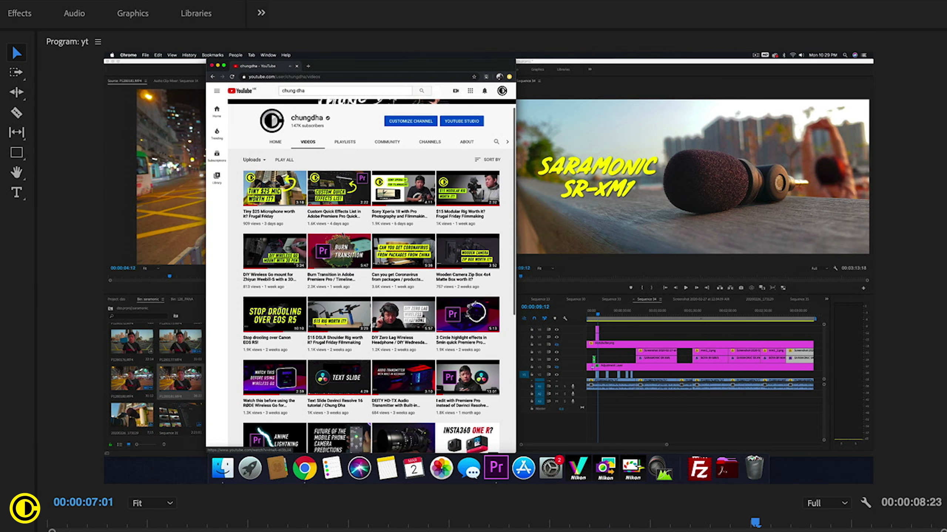
scroll("down", 3)
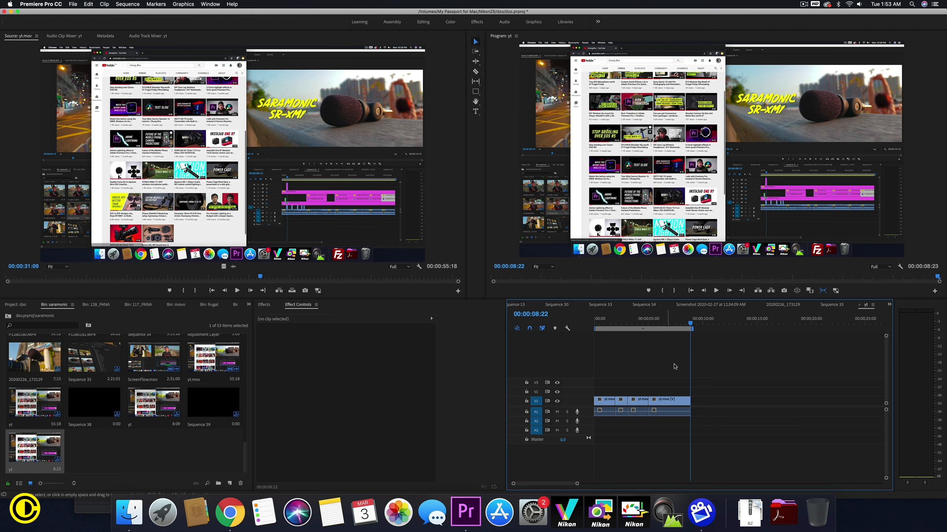
mouse_move(479, 408)
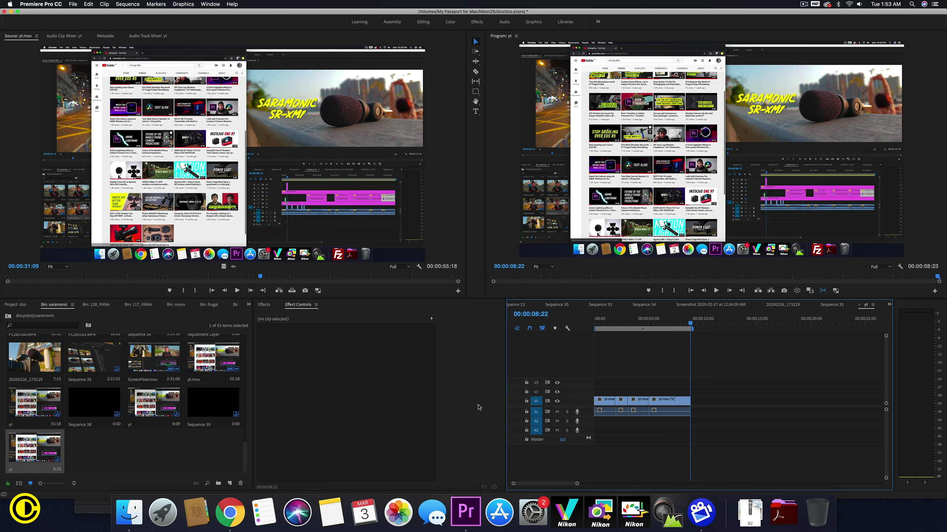
mouse_move(395, 443)
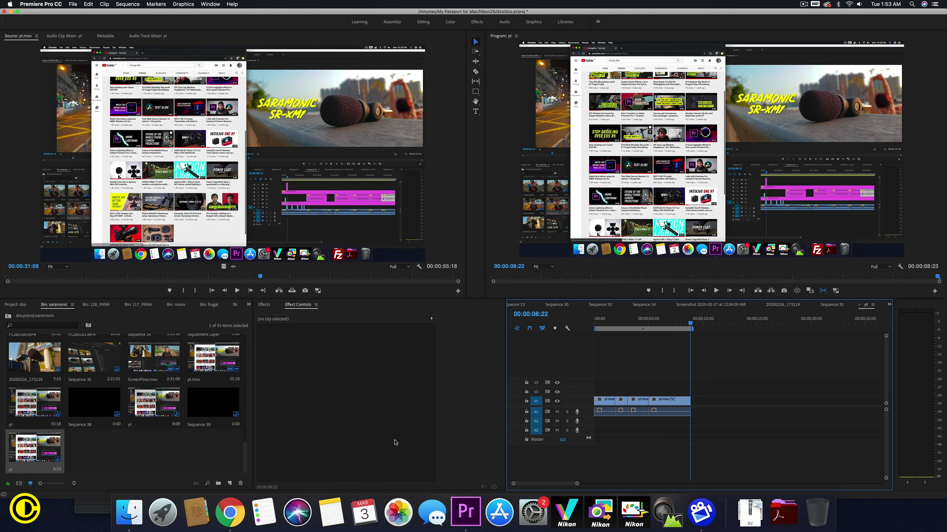
left_click(129, 514)
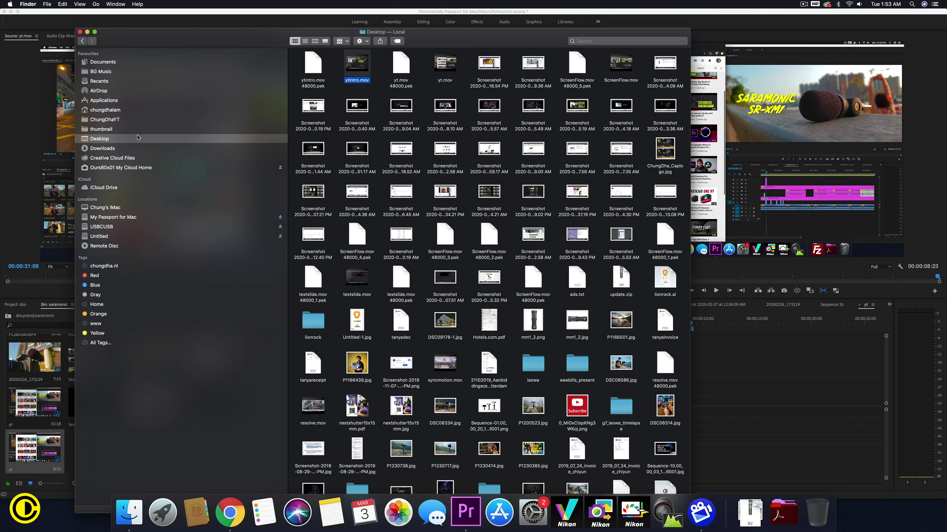
Show the Desktop folder and bring RGB_Grid_ChungDha.png onto the track above yt.mov
left_click(105, 120)
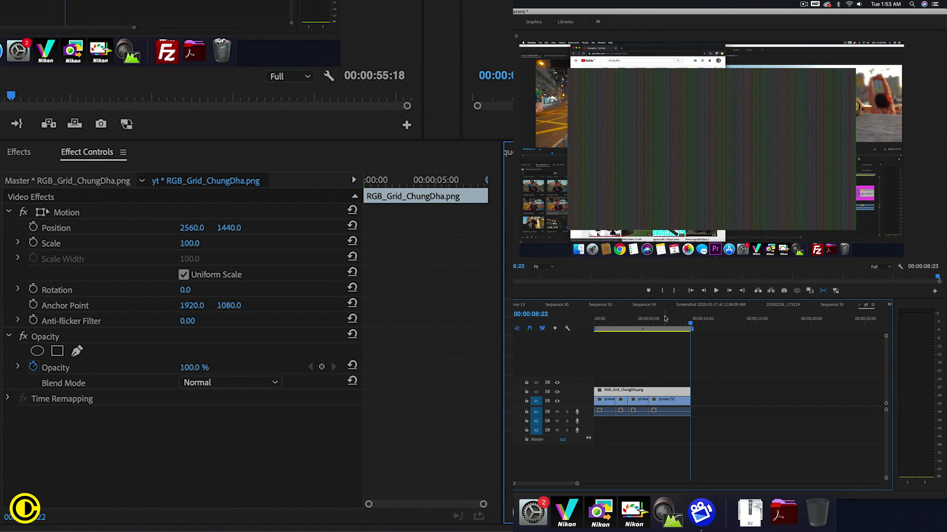
mouse_move(717, 152)
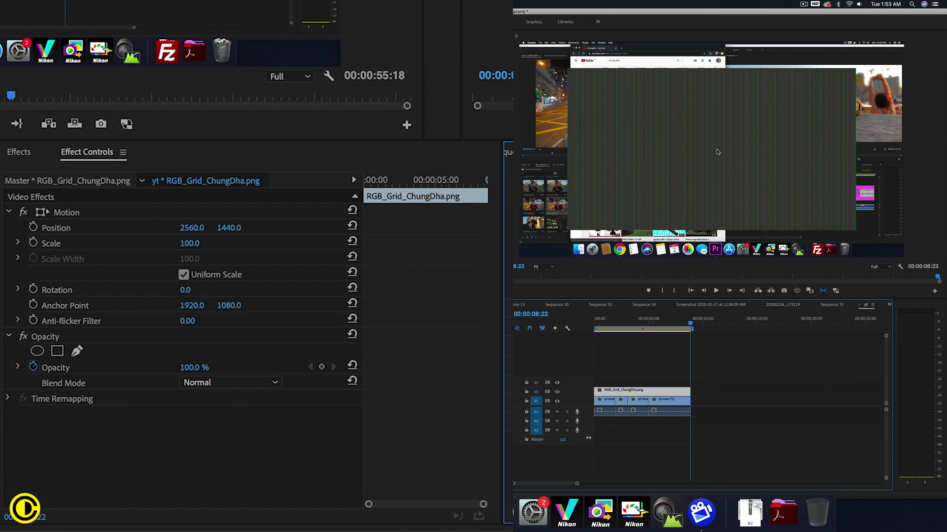
mouse_move(655, 242)
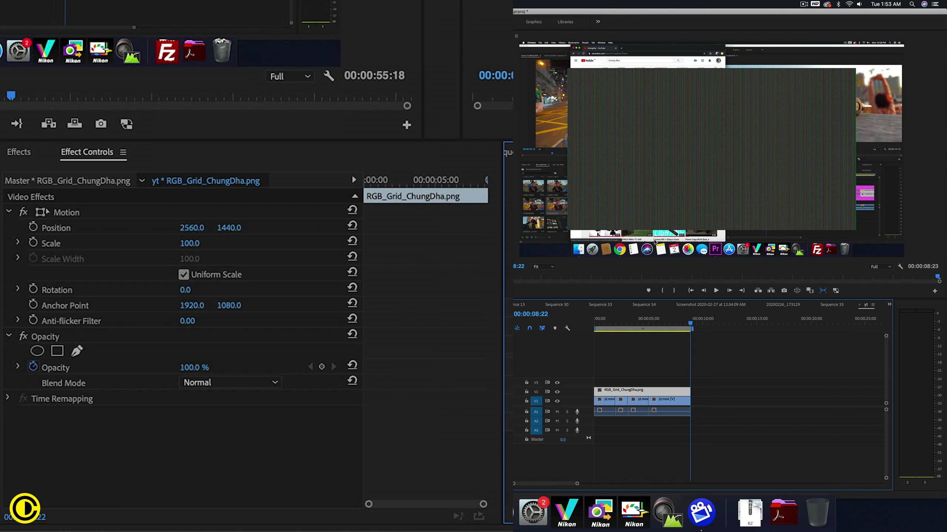
mouse_move(592, 261)
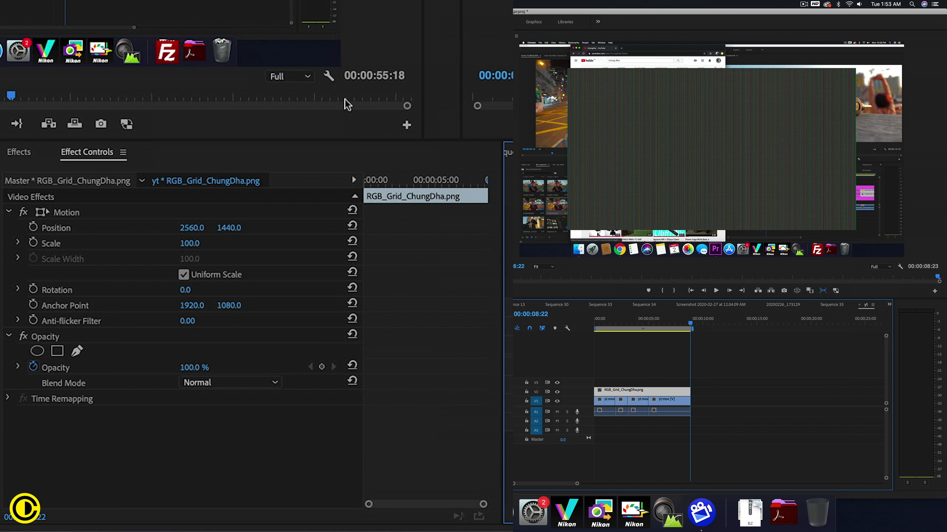
Scale the RGB grid overlay to 75% and scrub its position toward the upper left, around 1648, 810
left_click(183, 274)
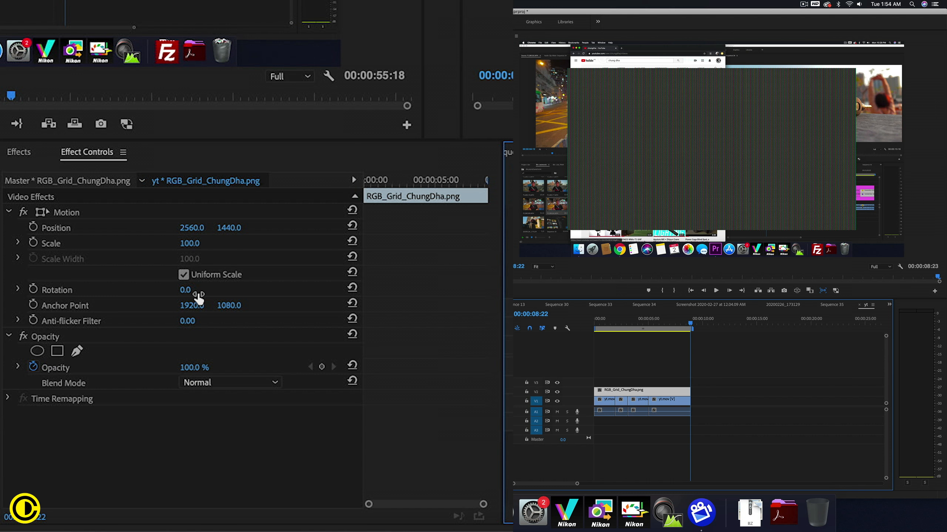
mouse_move(191, 243)
type("75")
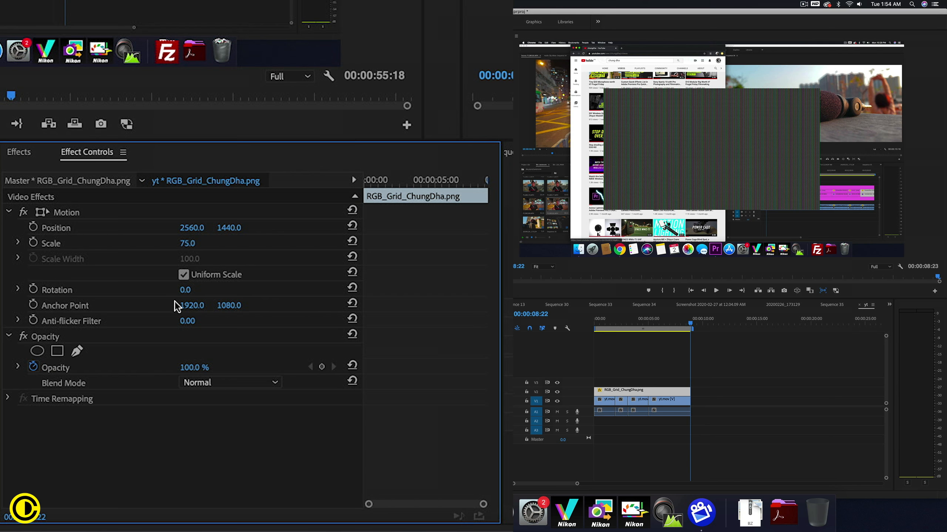
left_click_drag(193, 228, 175, 228)
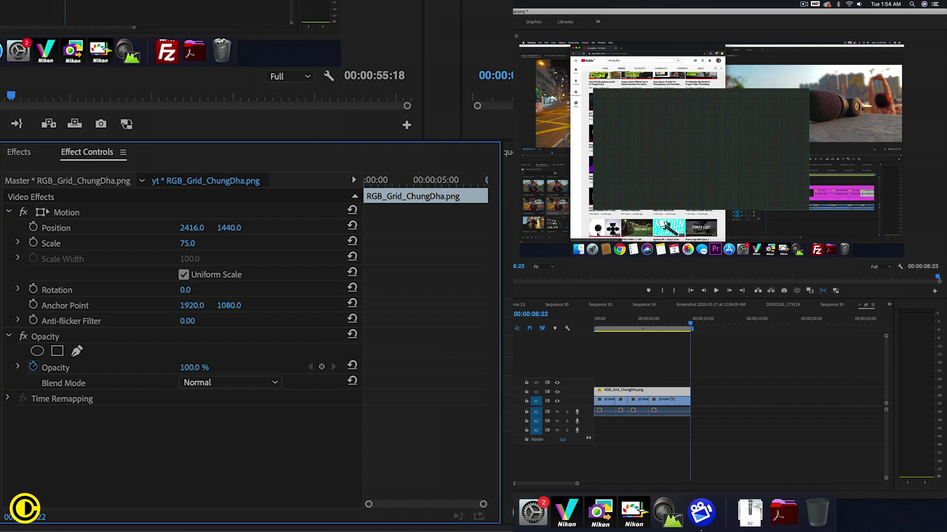
left_click_drag(192, 227, 185, 228)
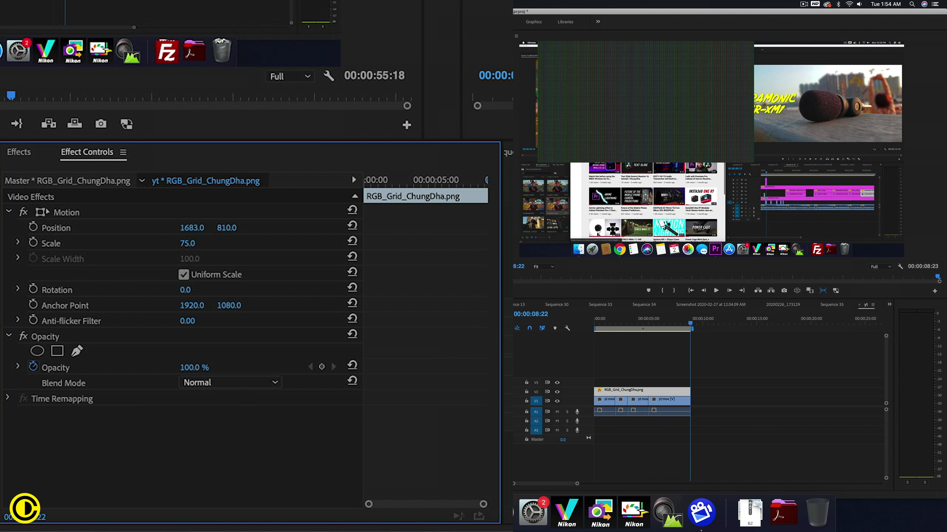
left_click_drag(192, 228, 181, 228)
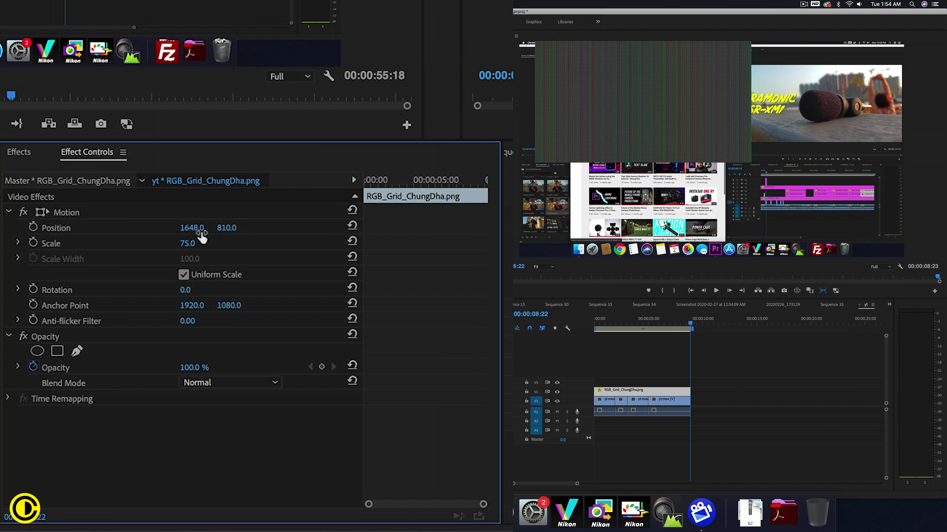
mouse_move(140, 365)
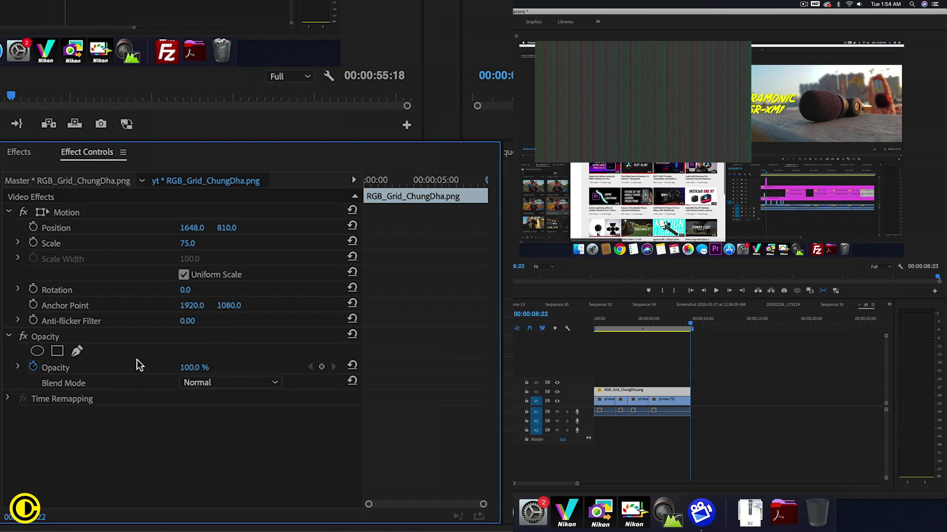
Set the grid image's opacity to 20.0
double_click(194, 367)
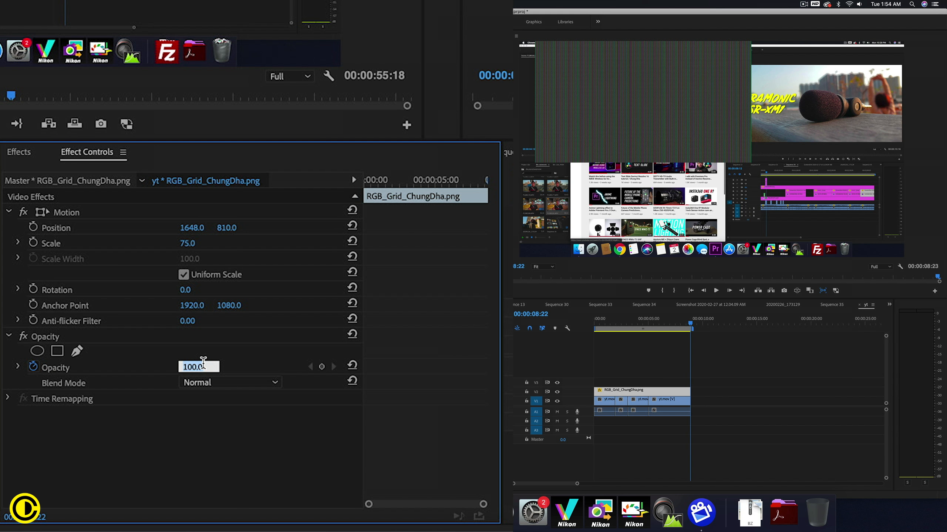
type("20.0")
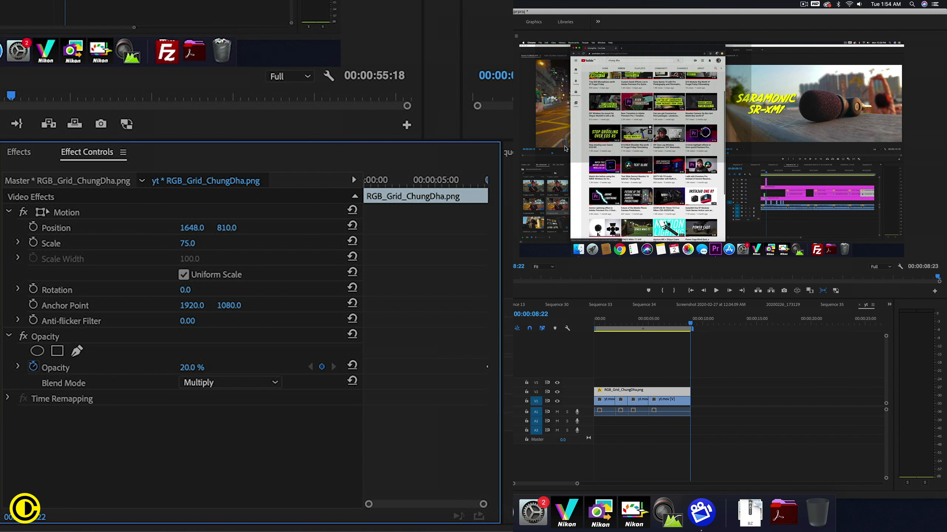
mouse_move(613, 269)
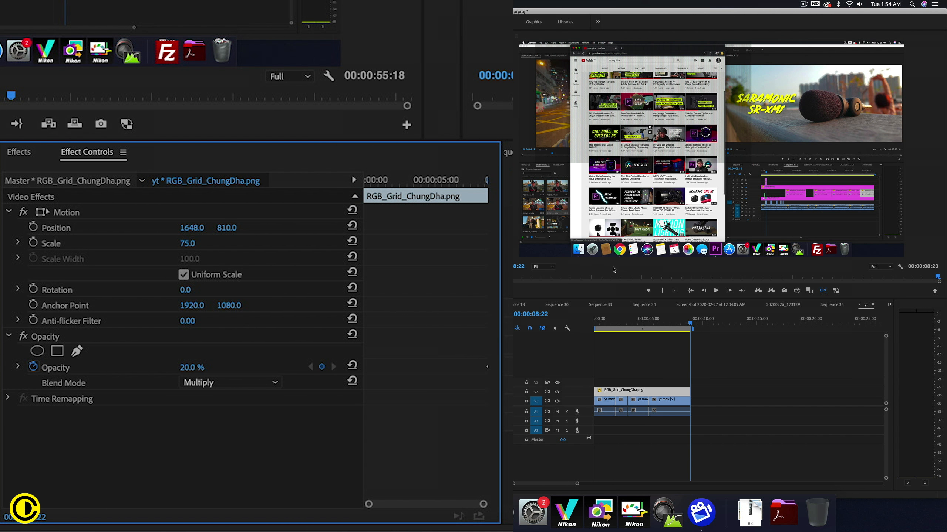
Raise the Program Monitor magnification to 150% to inspect the pixel grid, then pick the yt clip
left_click(541, 267)
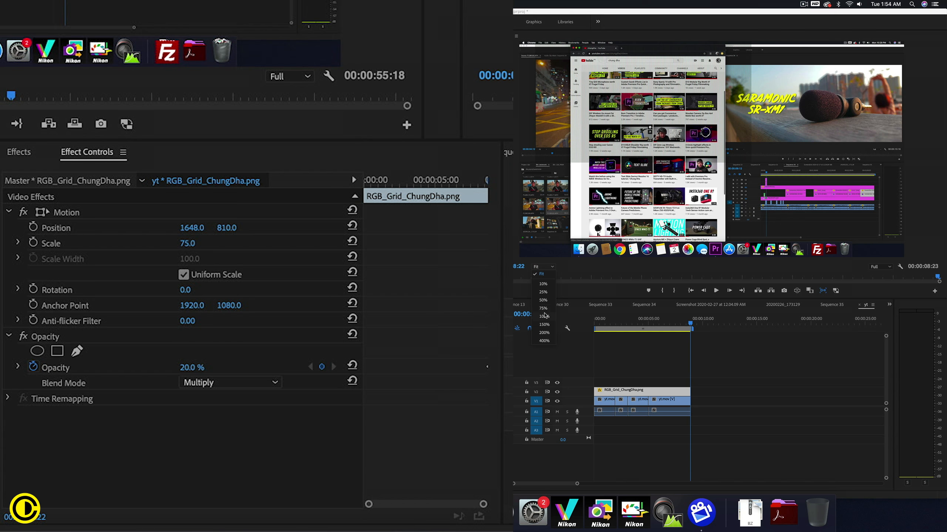
left_click(542, 308)
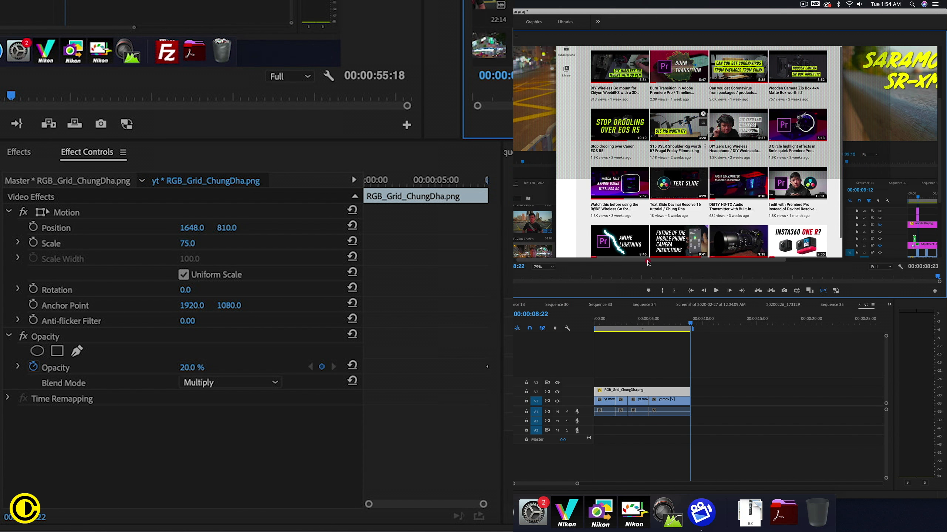
left_click(541, 266)
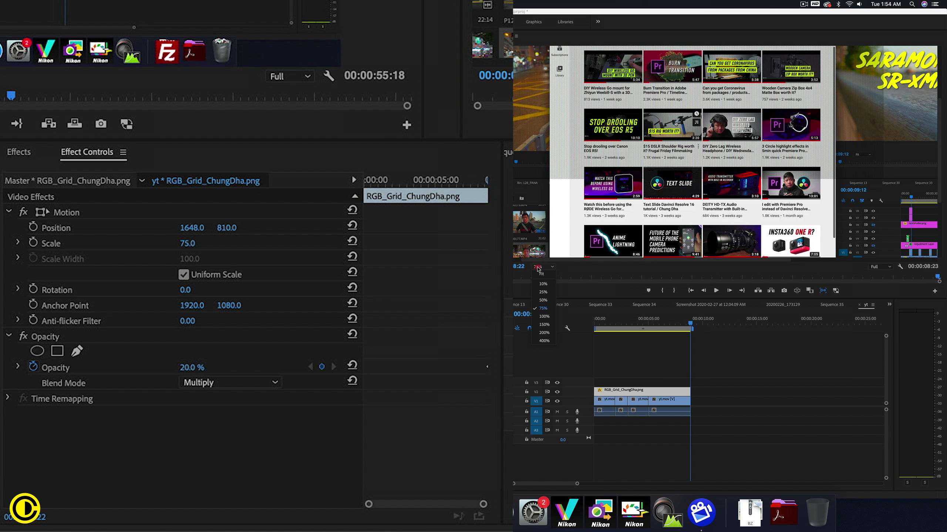
left_click(543, 324)
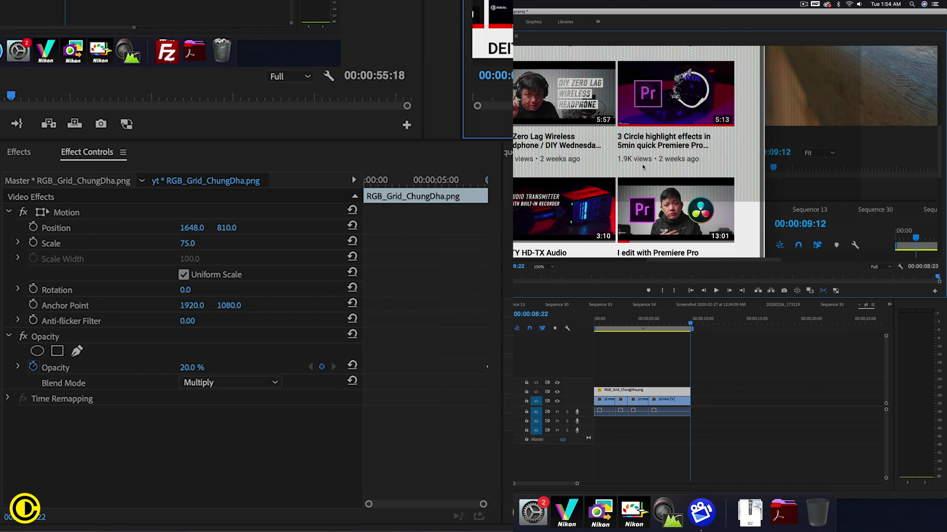
left_click(541, 267)
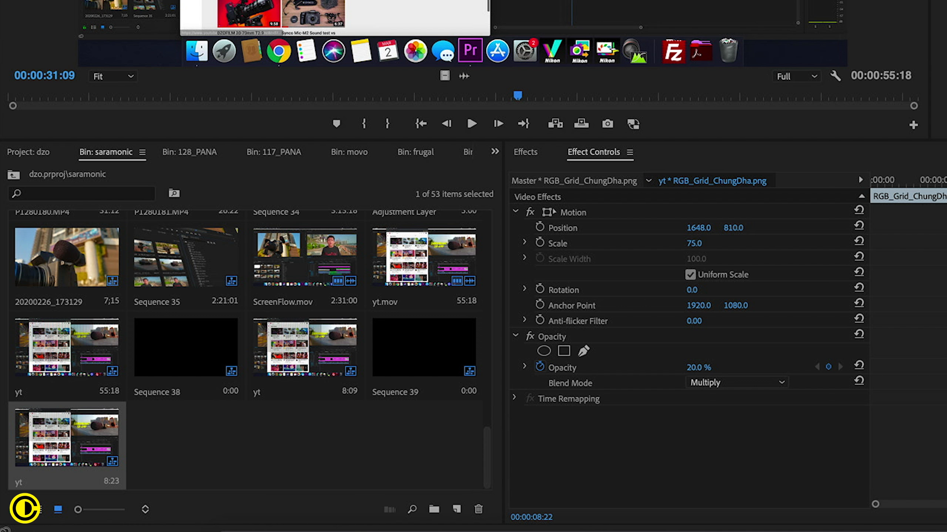
Create Sequence 40 via New Item > Sequence and drop the 8:23 yt clip onto its timeline
left_click(457, 509)
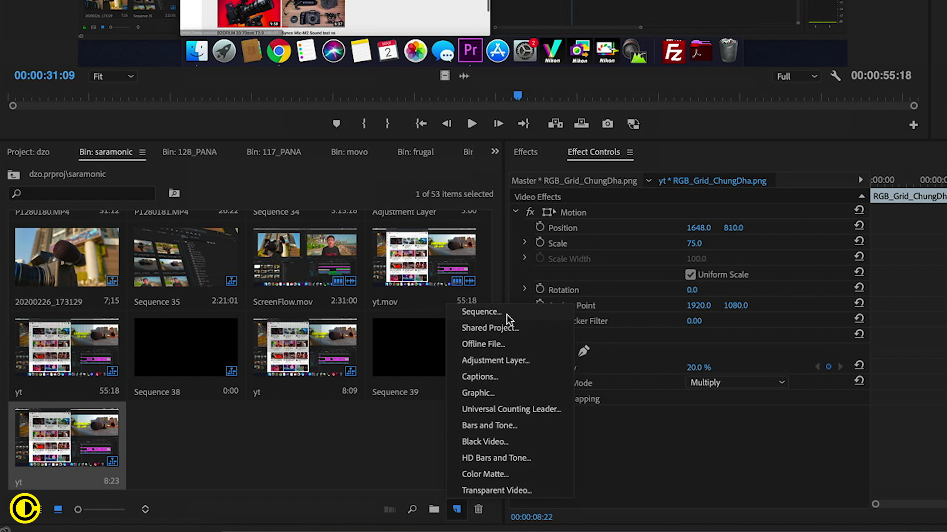
left_click(481, 312)
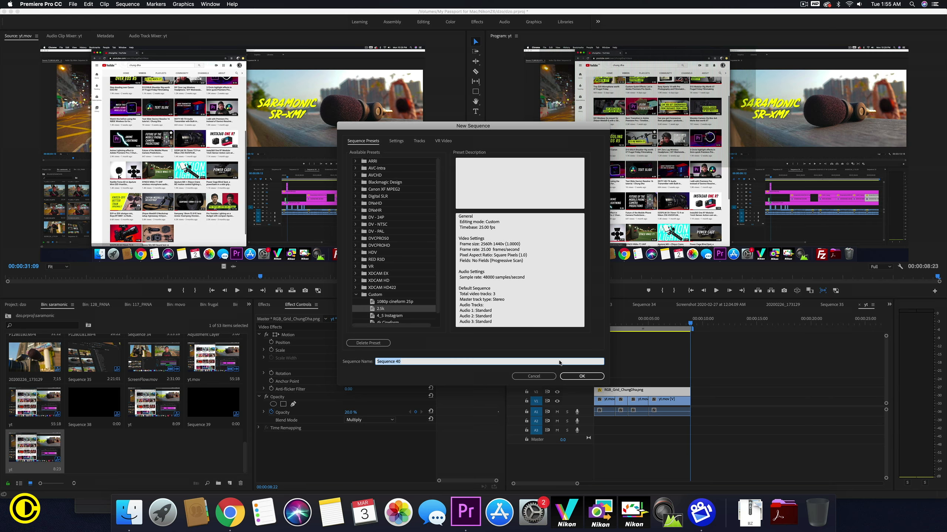
left_click(580, 377)
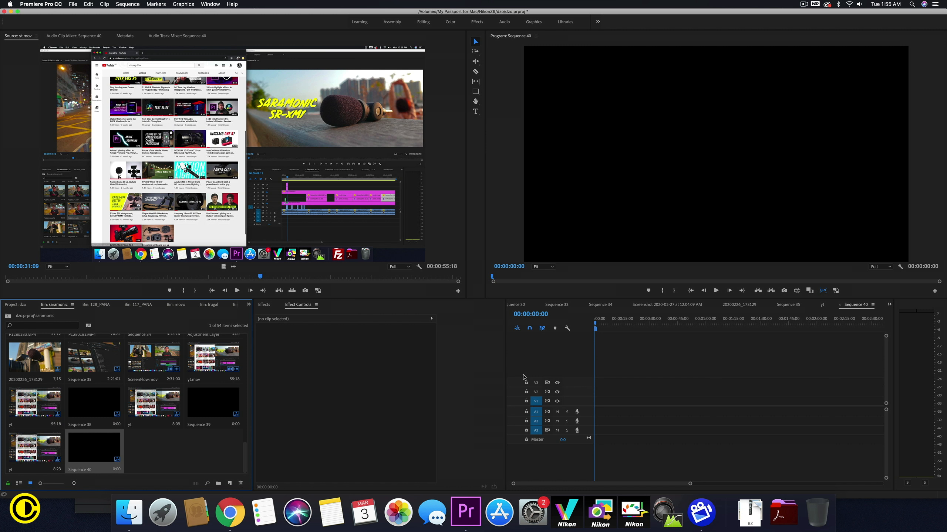
mouse_move(319, 374)
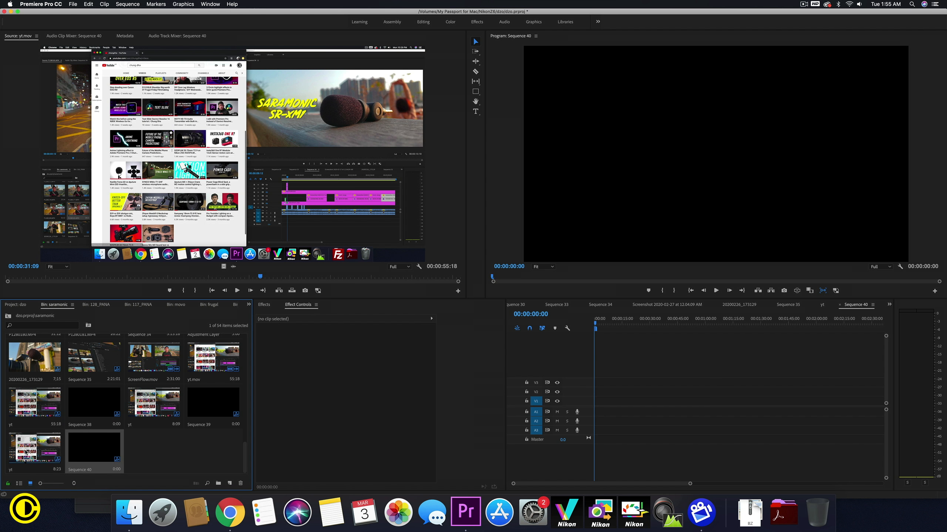
left_click_drag(35, 446, 602, 407)
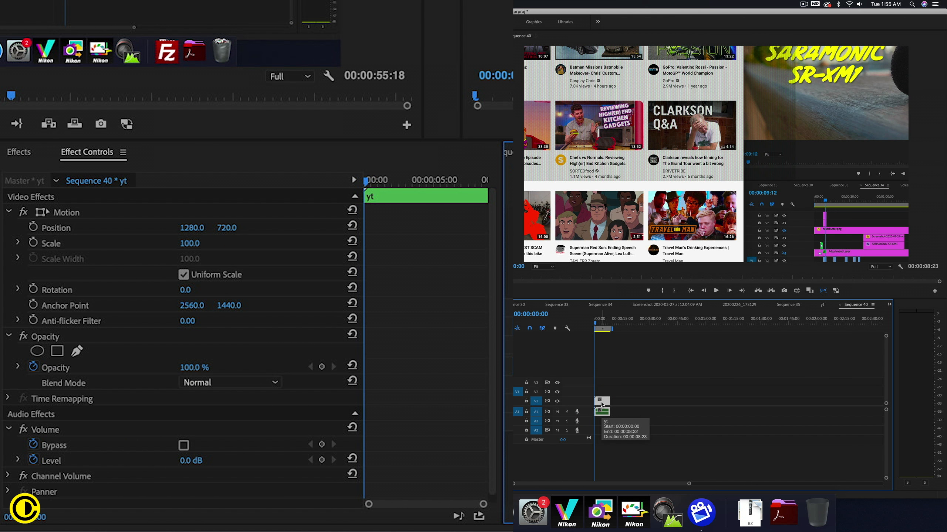
mouse_move(434, 216)
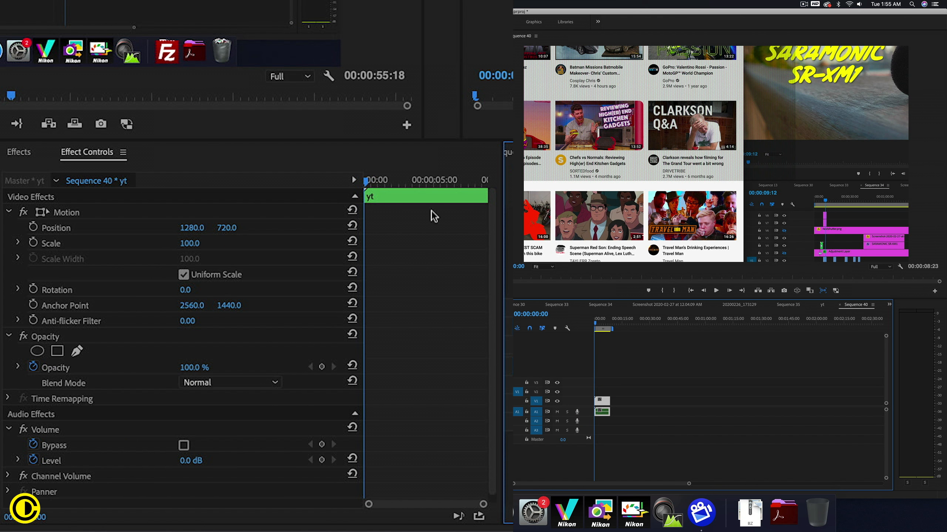
Apply Offset and Basic 3D from the Effects list to the yt clip and view their default settings
left_click(19, 152)
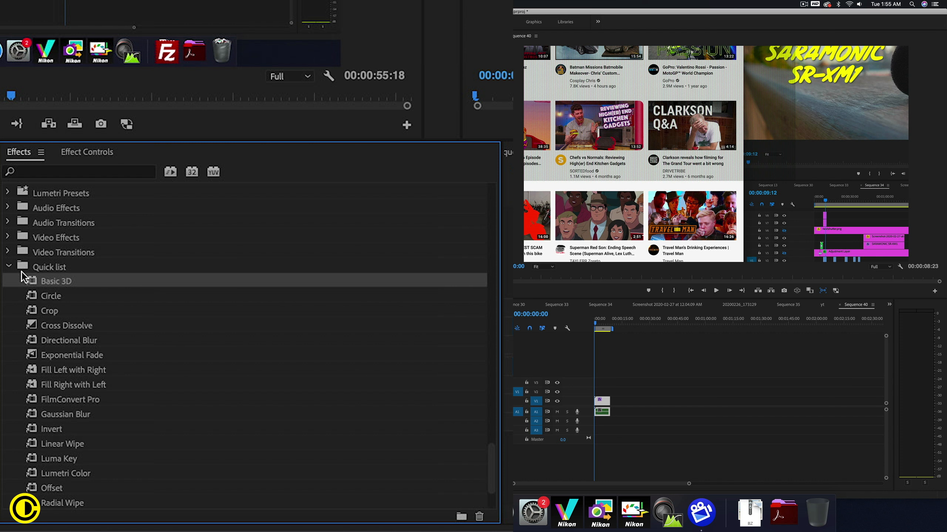
mouse_move(134, 340)
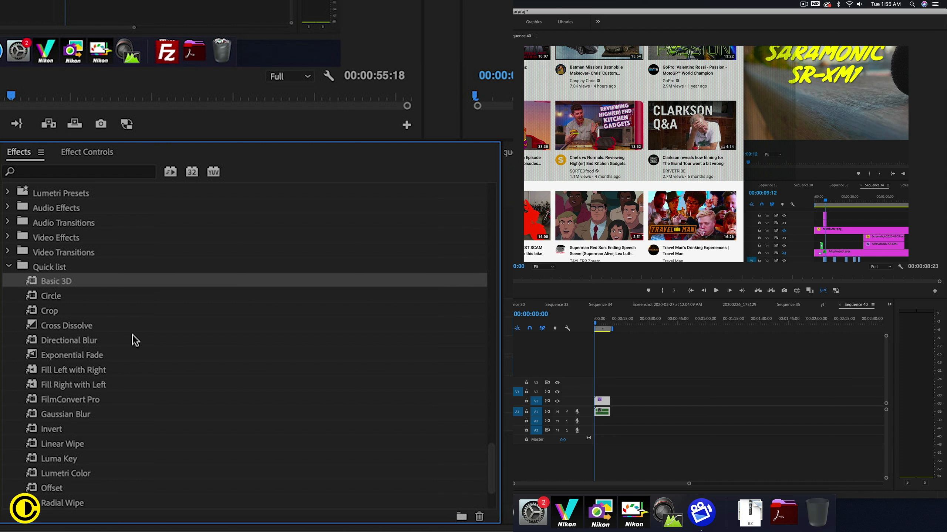
left_click(86, 152)
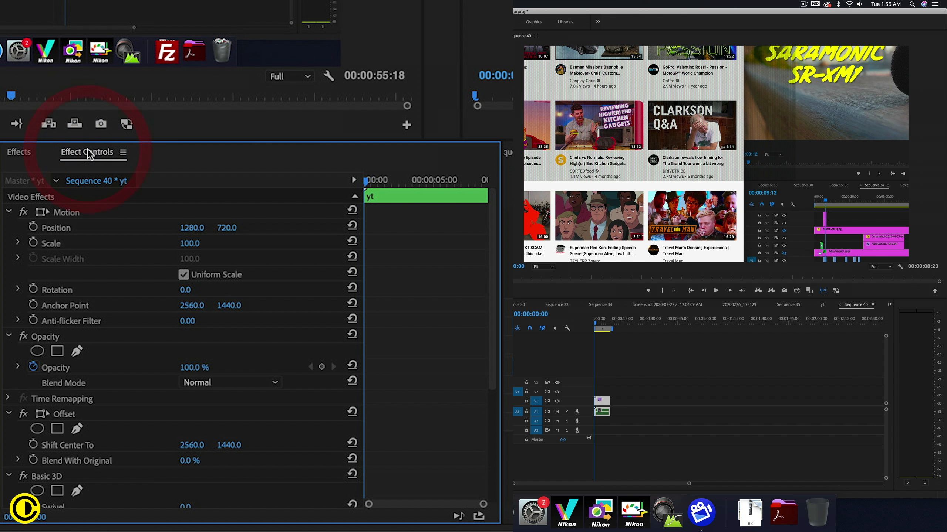
scroll("down", 3)
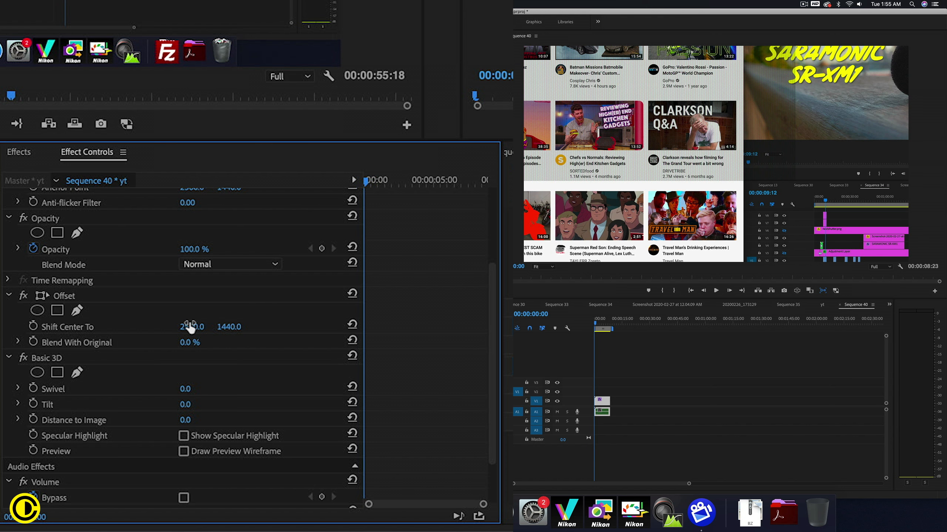
Scrub the yt clip's Offset centre to 3406, 2149 and razor-split it near 00:00:03:00
left_click_drag(192, 327, 254, 327)
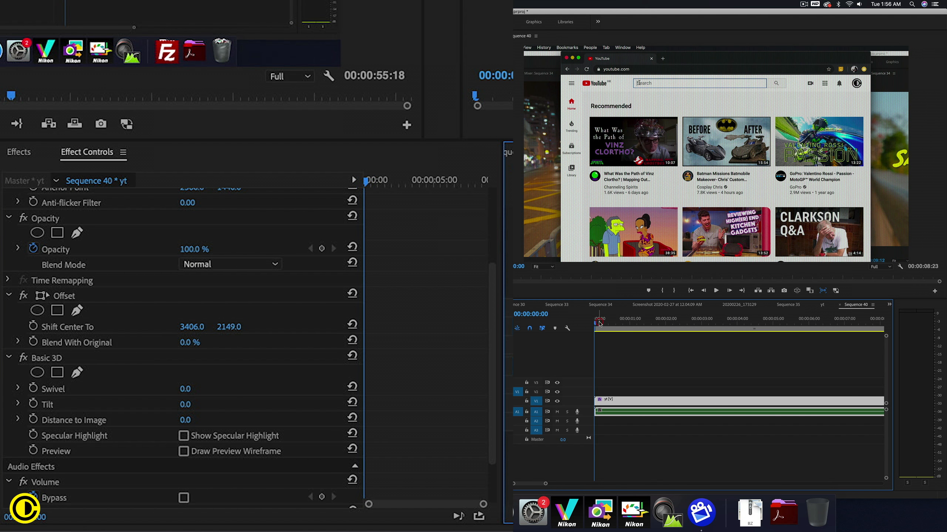
type("chung dha")
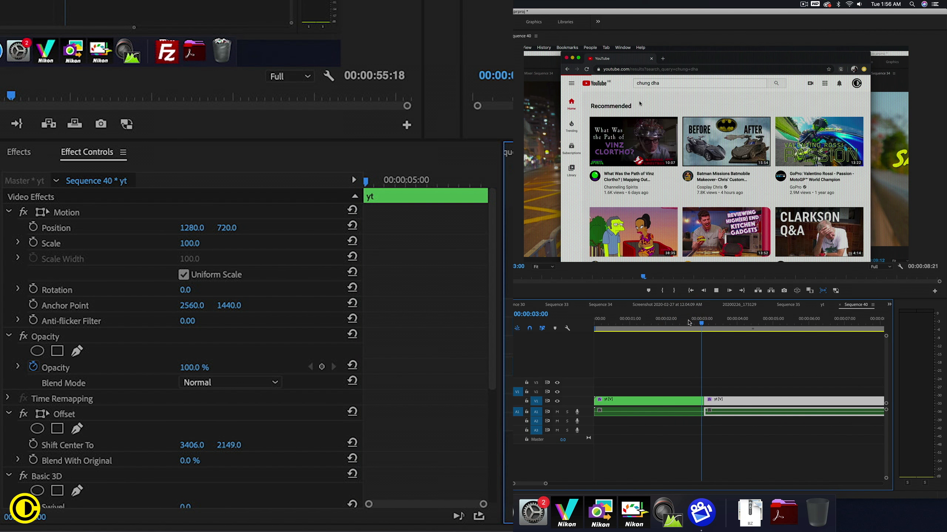
left_click(697, 83)
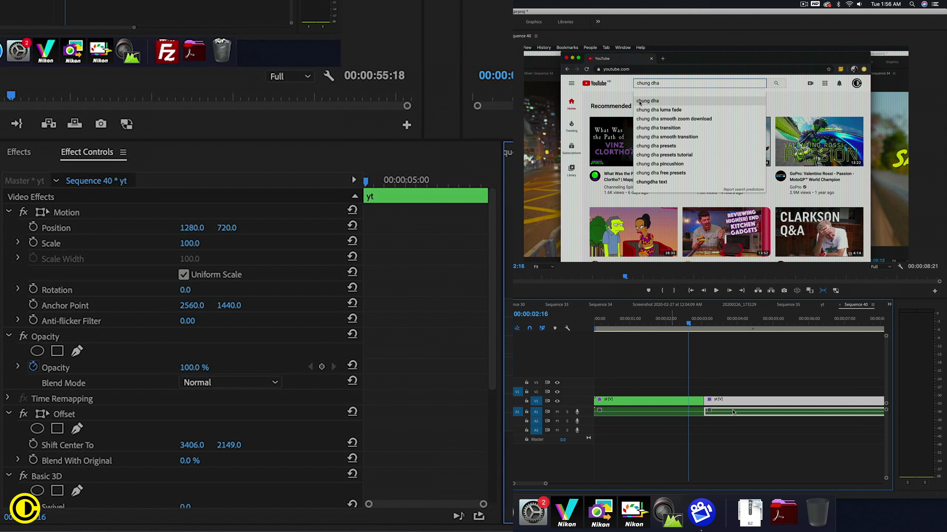
right_click(733, 412)
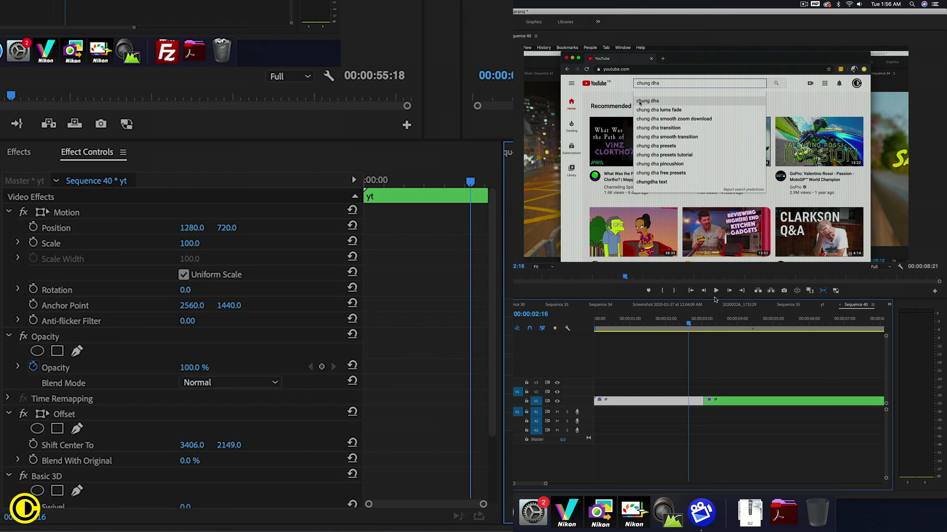
mouse_move(171, 65)
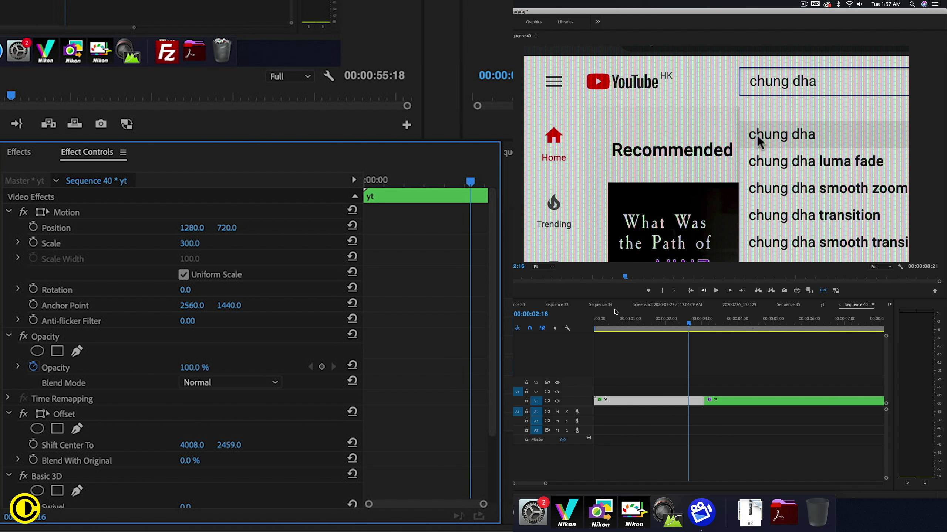
mouse_move(327, 438)
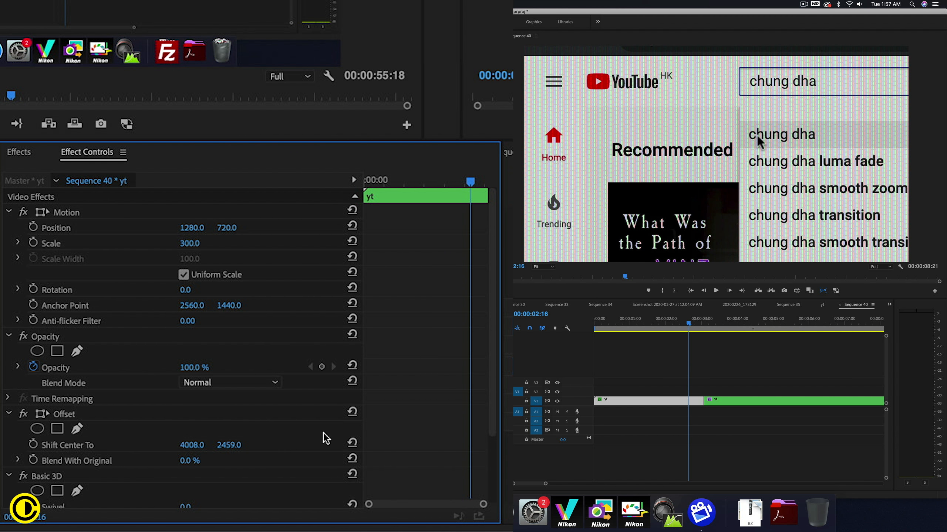
Set the clip to Scale 300 with Basic 3D swivel -30°, tilt -19°, offset centre 3875, 2548
scroll("down", 3)
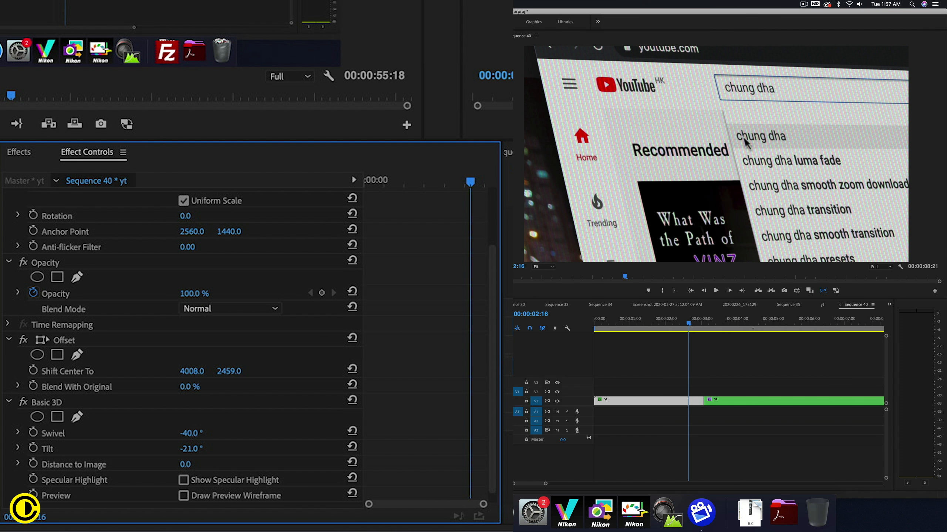
left_click_drag(193, 449, 209, 449)
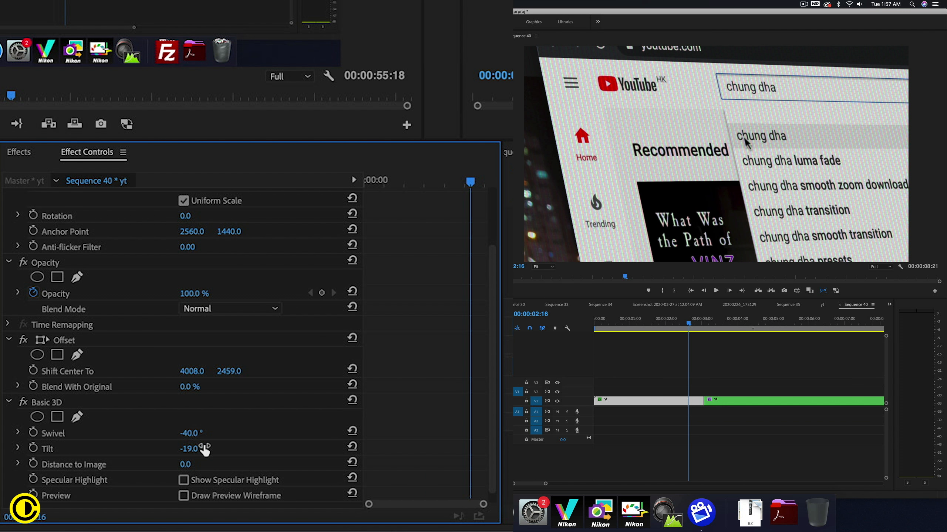
left_click_drag(193, 433, 199, 433)
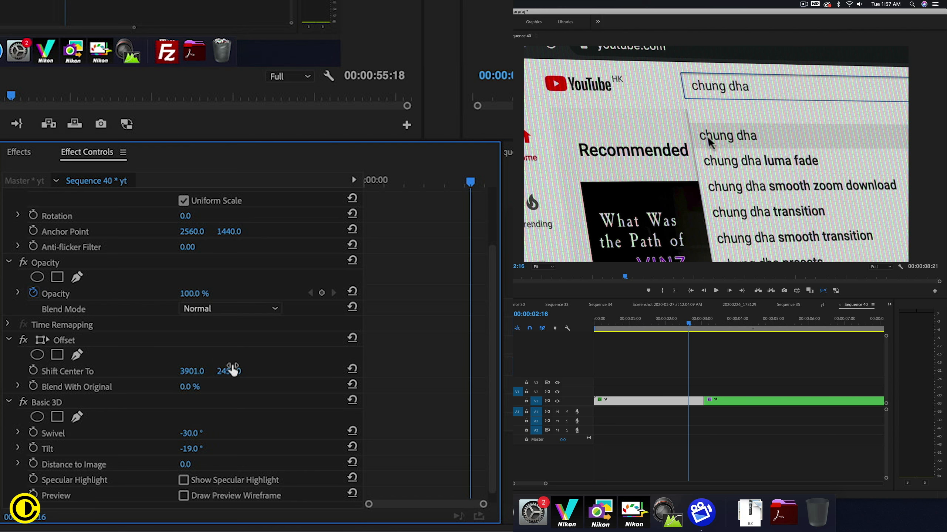
left_click_drag(229, 371, 228, 365)
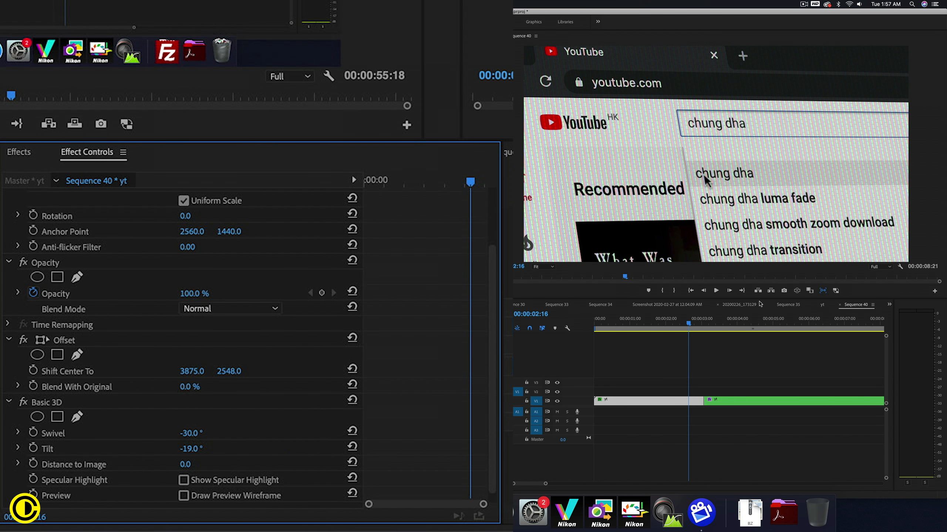
mouse_move(570, 480)
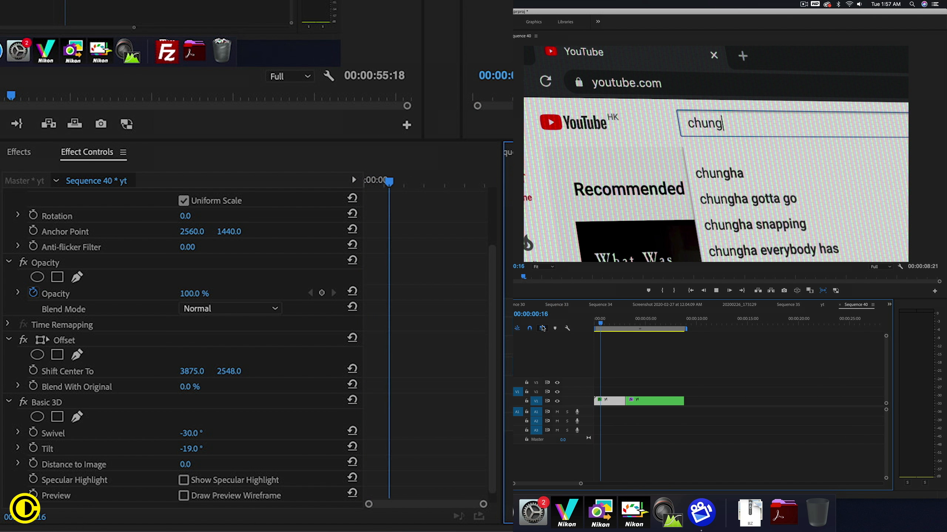
type("dha")
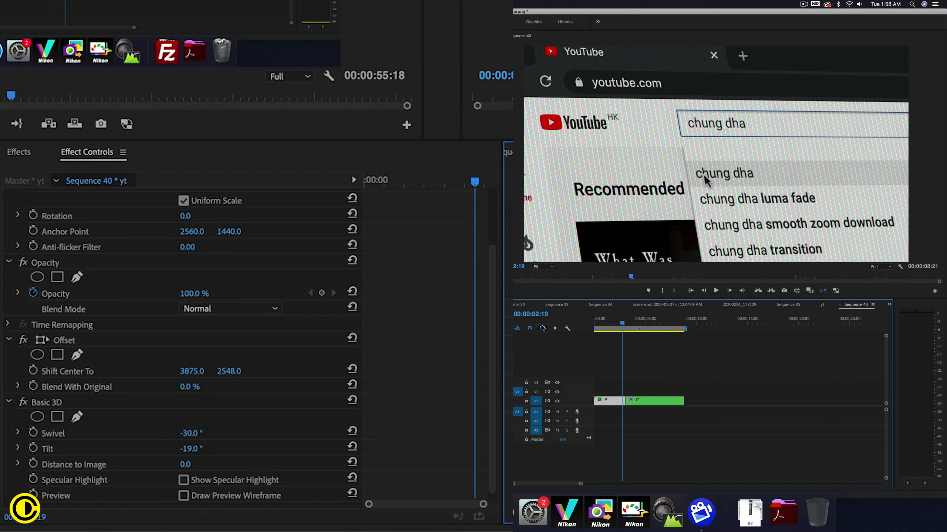
mouse_move(533, 369)
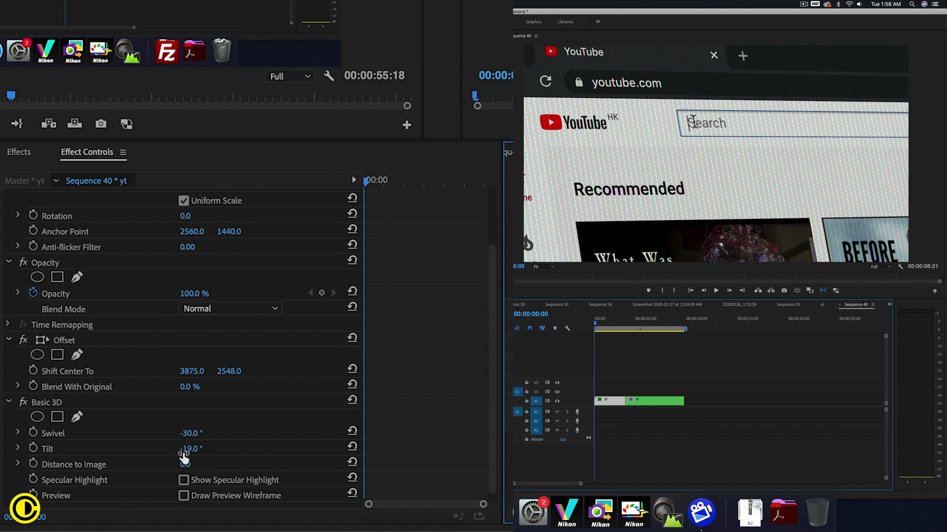
double_click(189, 433)
type("-40")
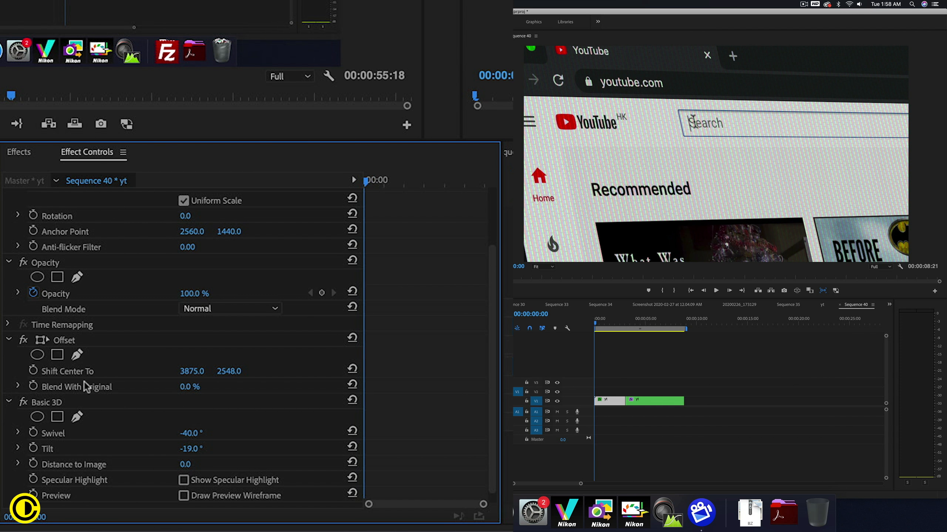
left_click(53, 433)
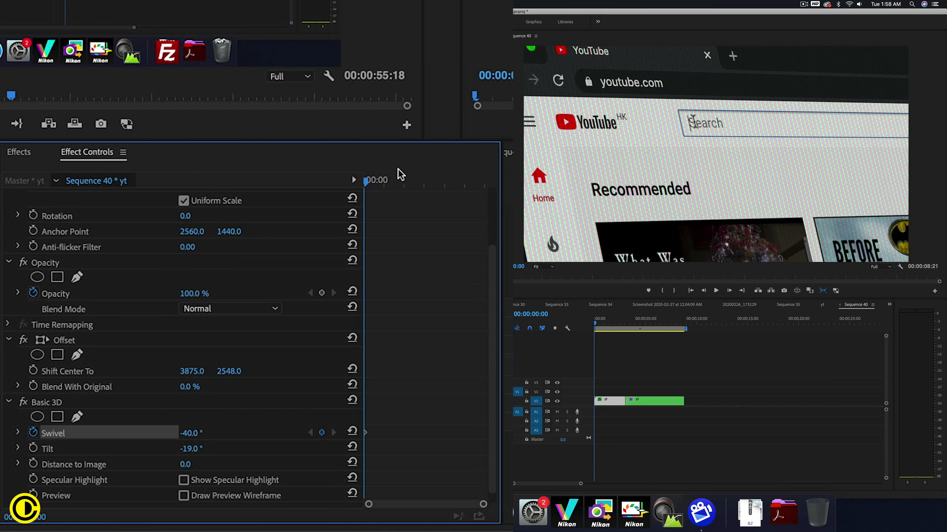
type("chung")
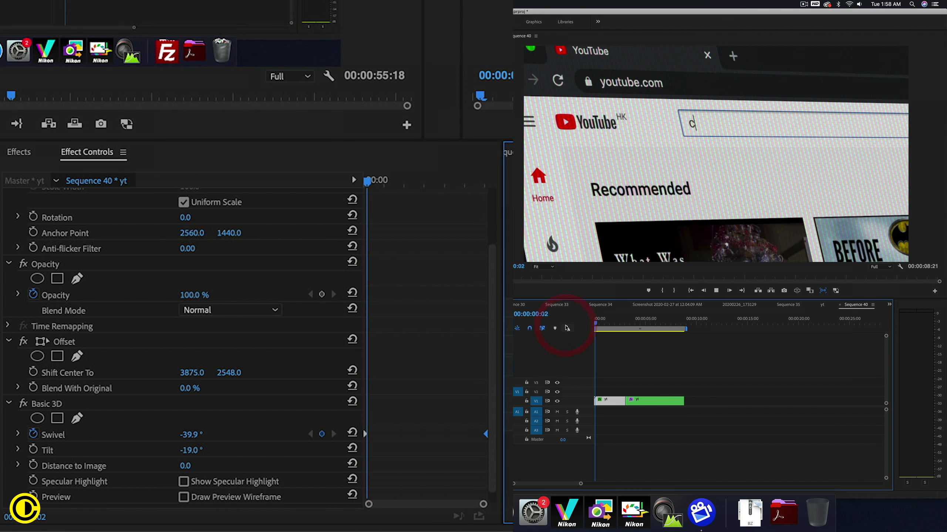
type("chung dha")
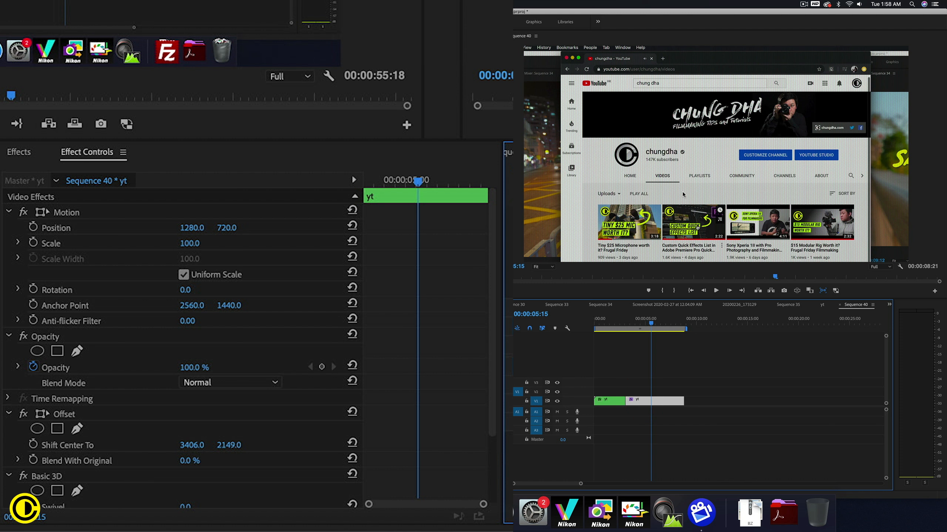
mouse_move(33, 350)
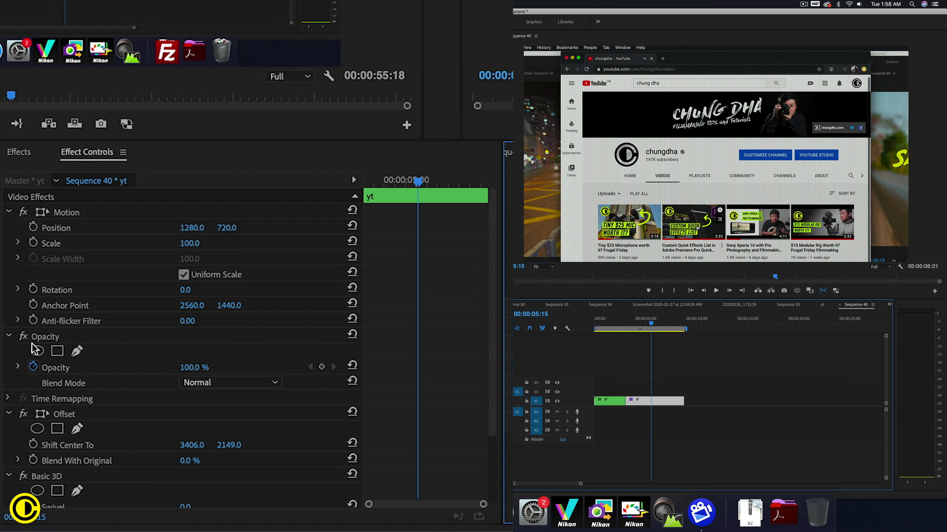
Give the second yt piece Basic 3D swivel -40°, tilt -18° and Scale 147
left_click(19, 152)
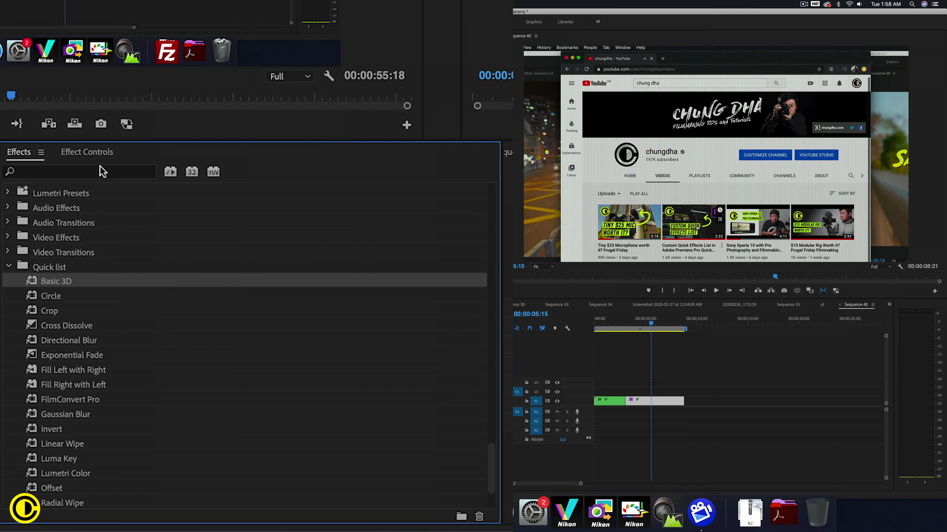
left_click(87, 151)
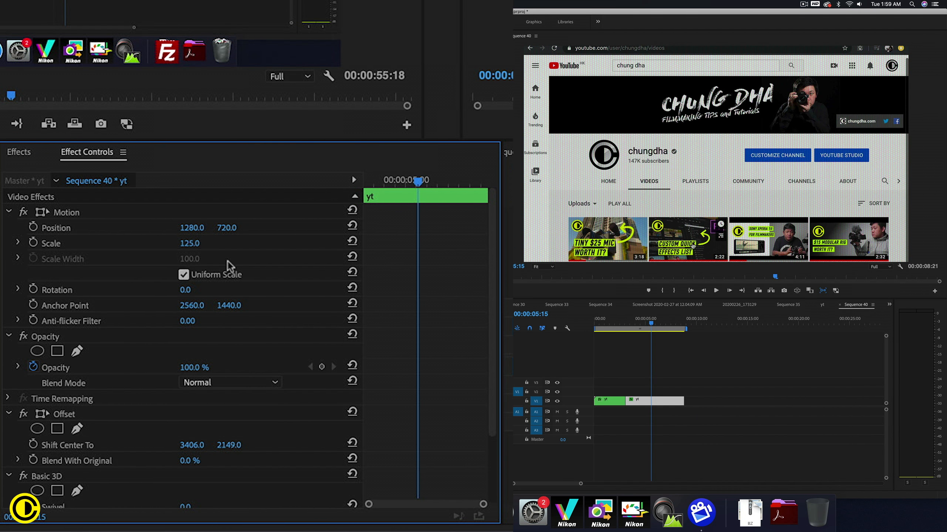
mouse_move(166, 439)
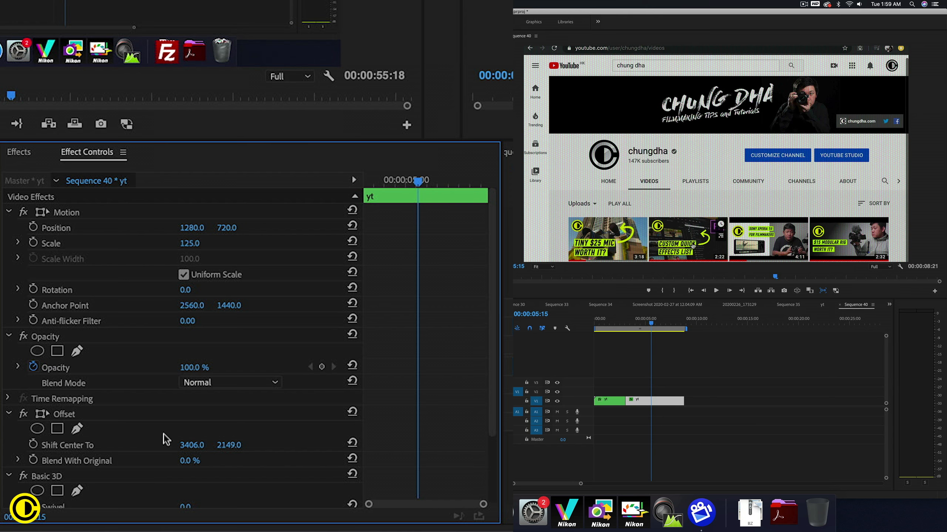
scroll("down", 3)
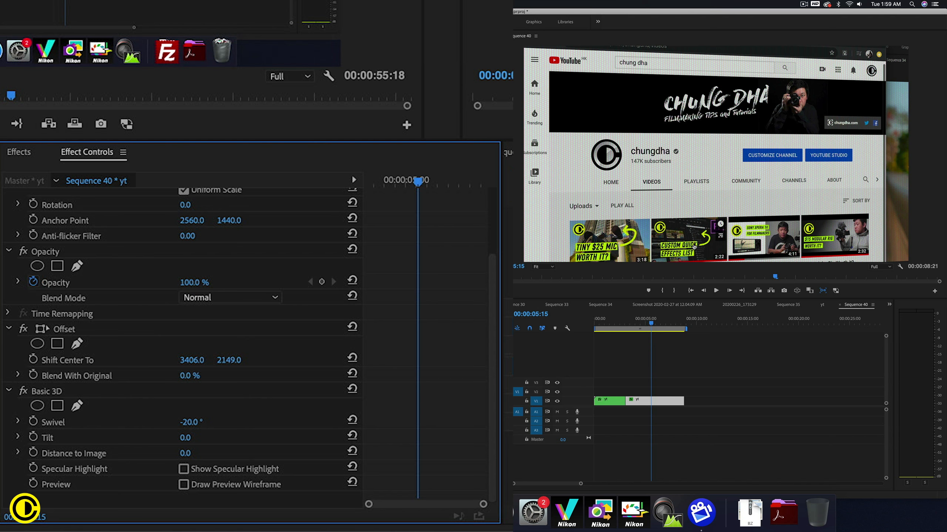
left_click(190, 421)
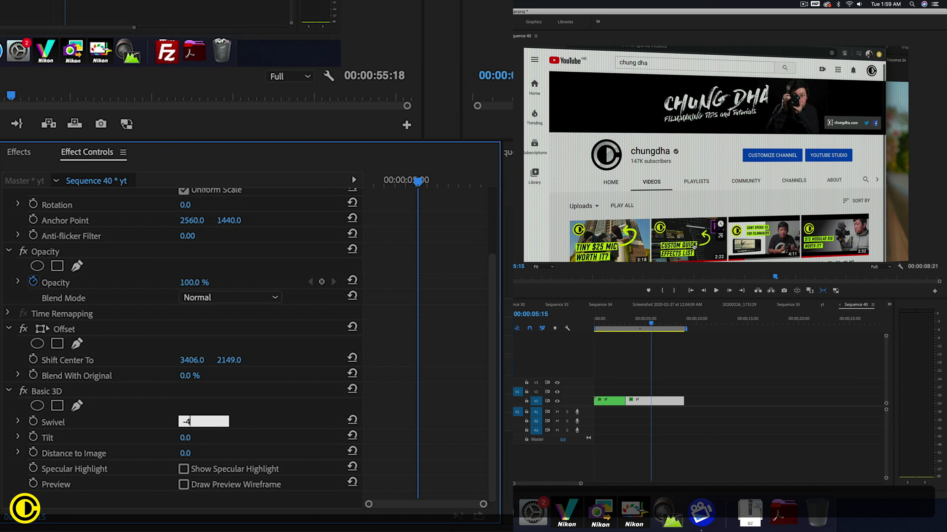
type("-40.0 °")
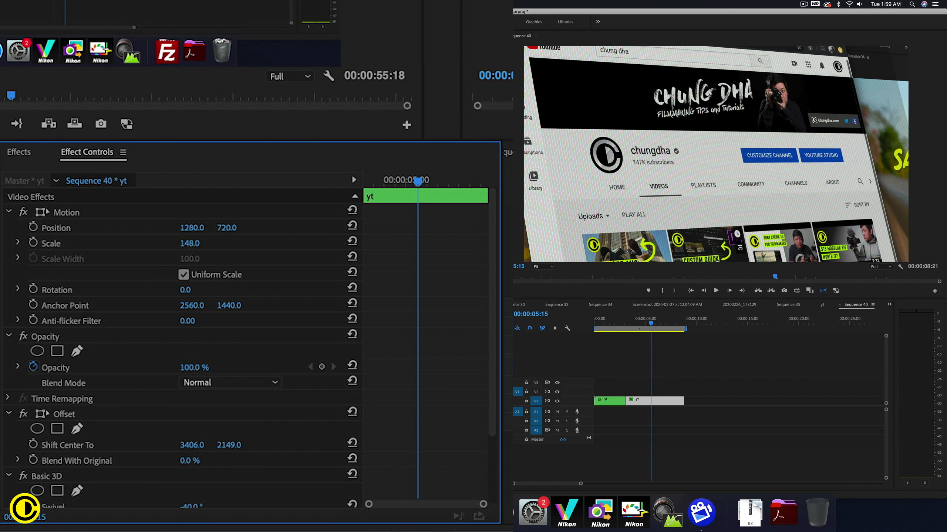
left_click(190, 243)
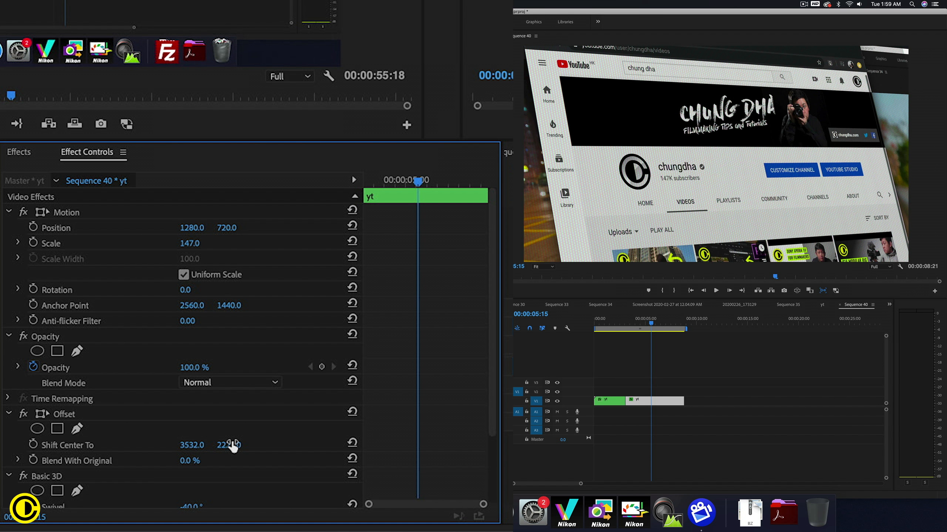
Enable Swivel keyframing and add a -35° keyframe so the angle animates
scroll("down", 3)
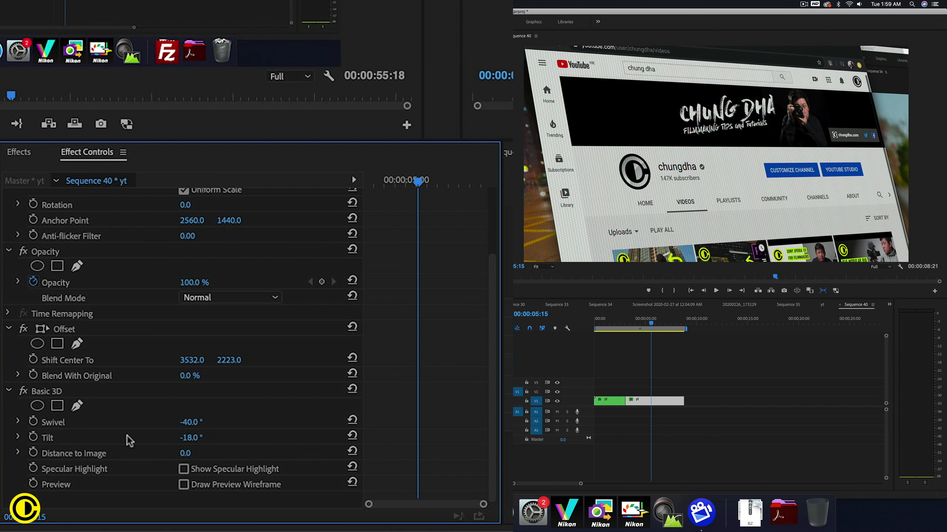
left_click(33, 423)
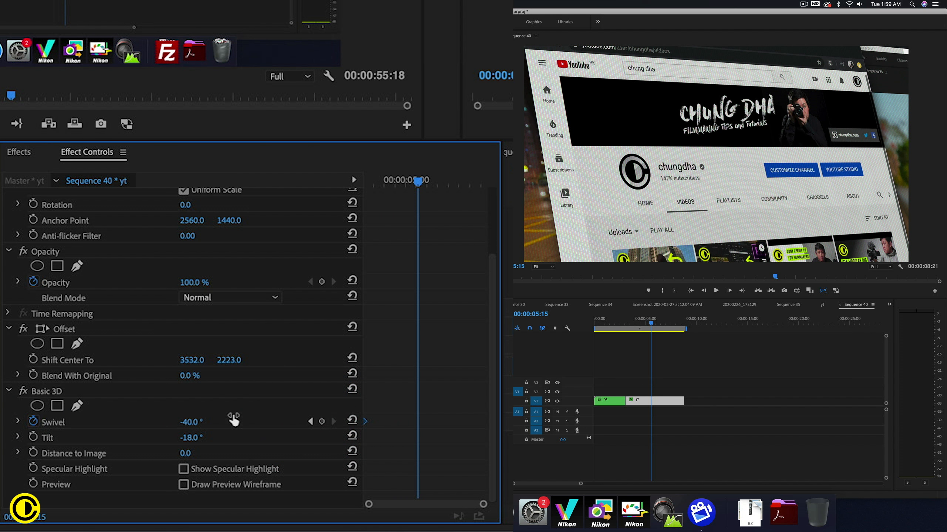
double_click(191, 421)
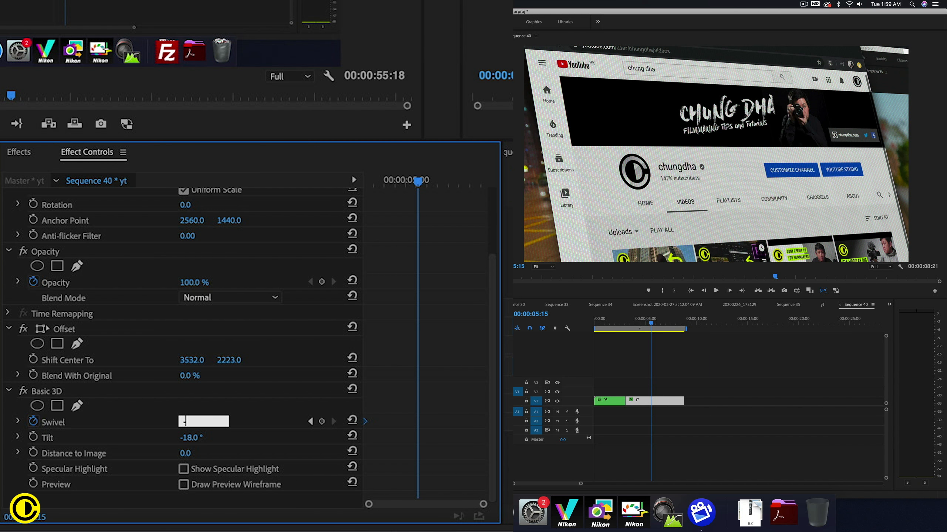
type("-35")
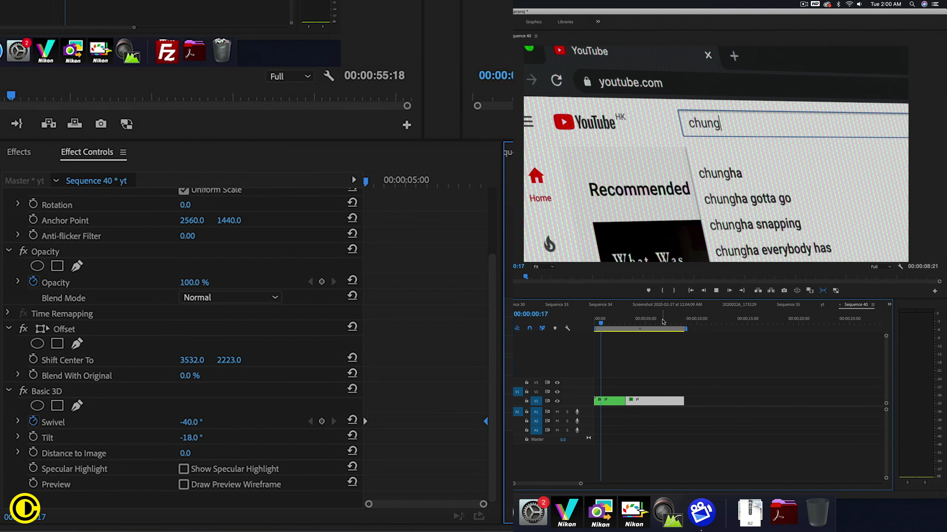
Scale the second close-up to 175% with offset centre 3613, 2399 and return the playhead to start
type("dha")
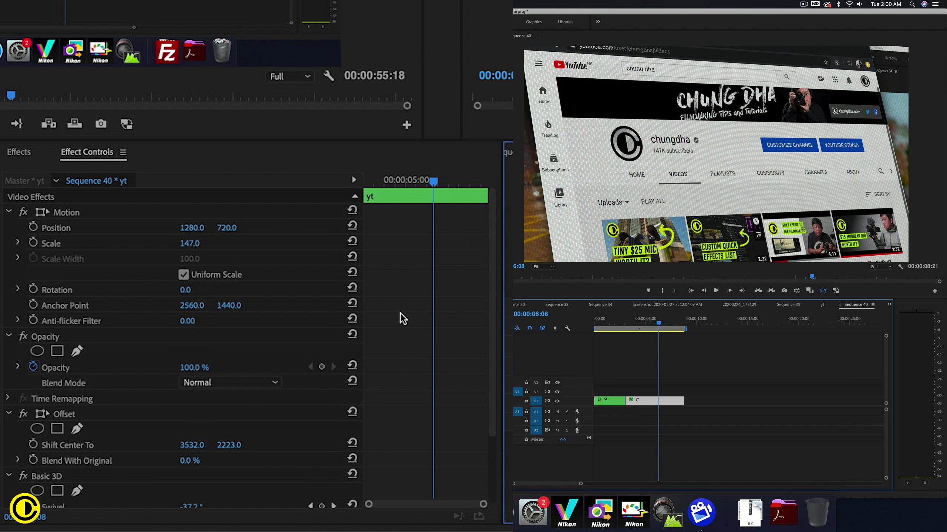
mouse_move(113, 321)
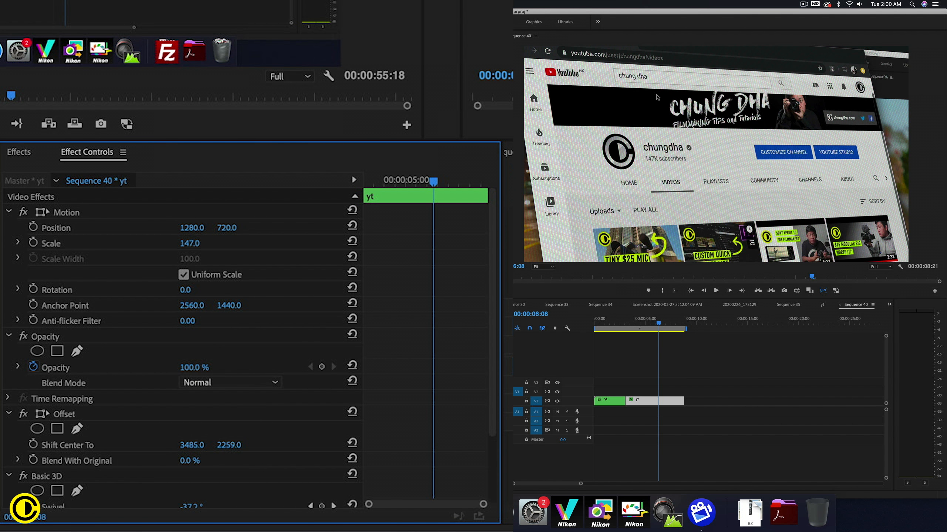
mouse_move(513, 247)
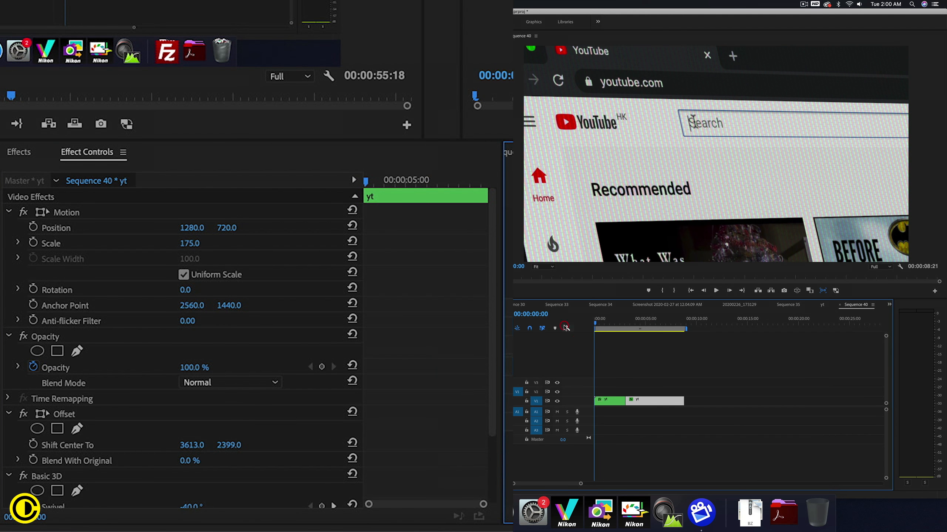
Alt-drag both yt clips from V1 up onto V2 to duplicate them above the originals
type("chung dha")
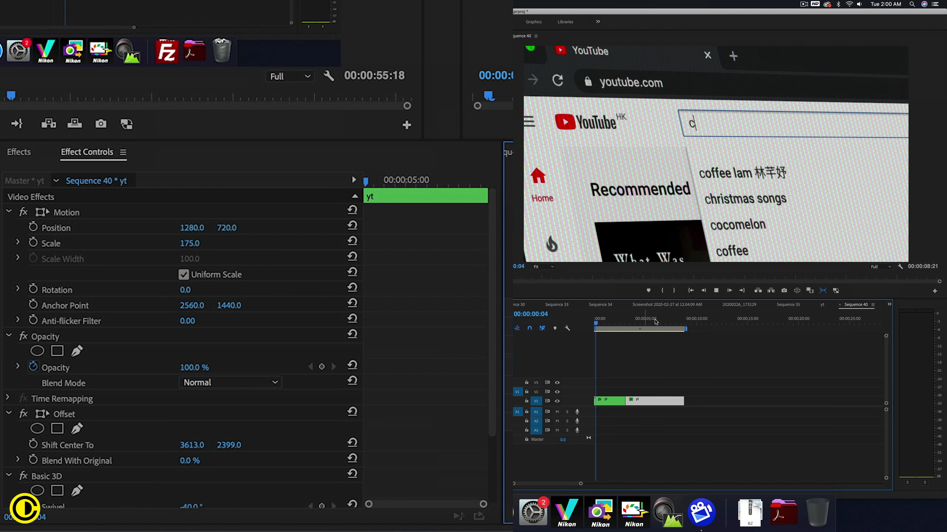
type("chung dha")
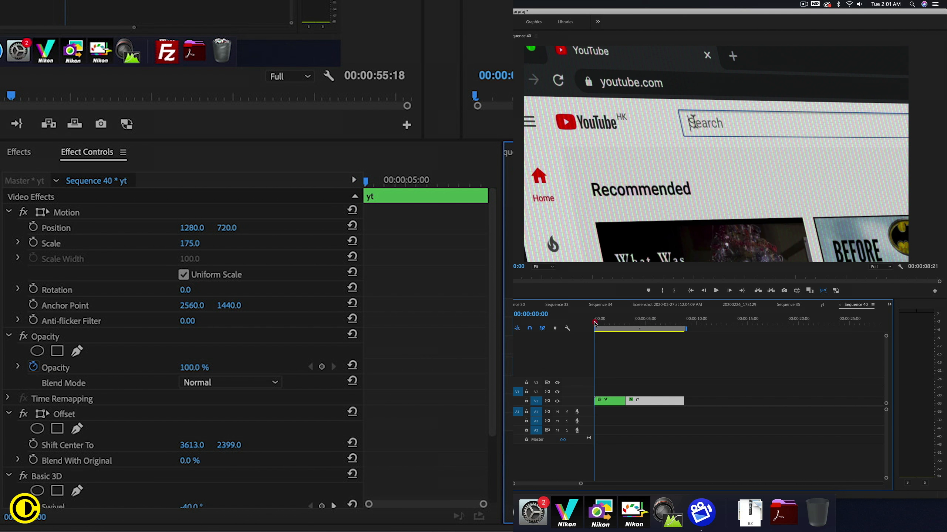
type("chung dha")
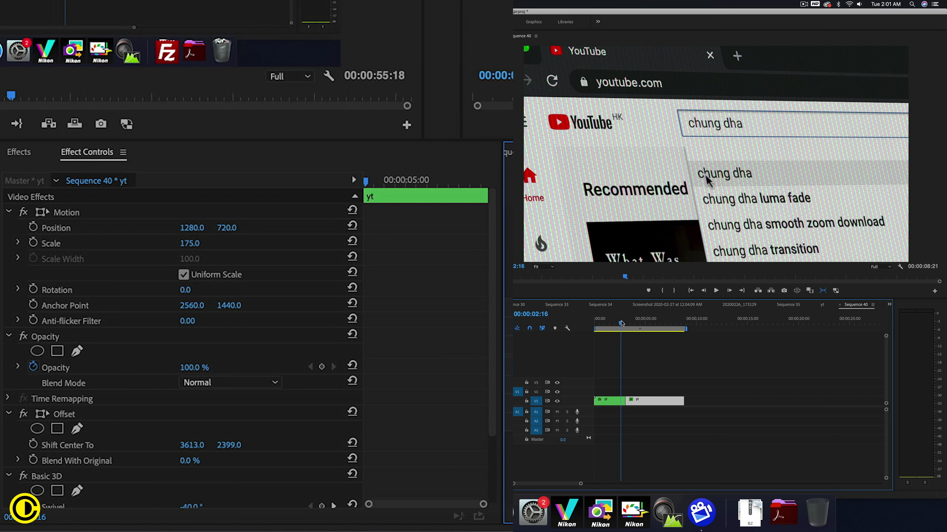
left_click(607, 401)
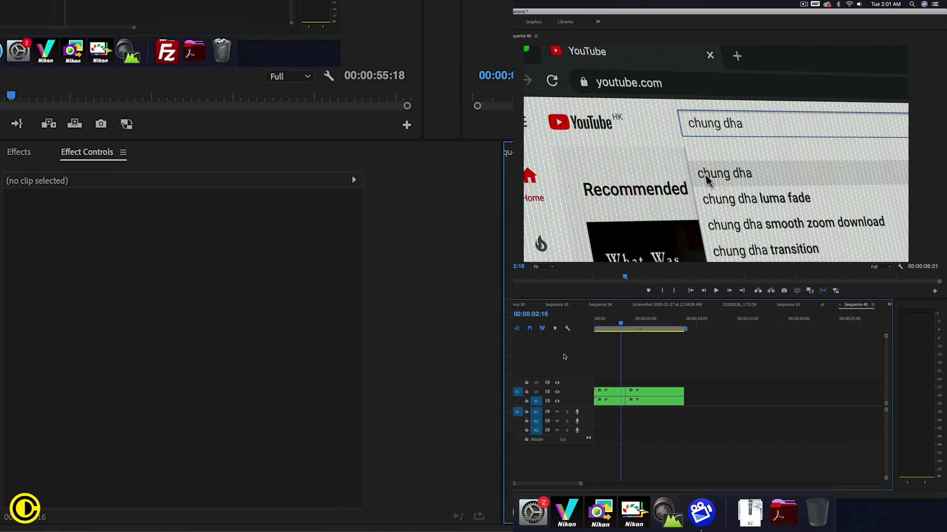
Nest each of the two V1 yt clips into its own nested sequence, confirming the default names
left_click(636, 401)
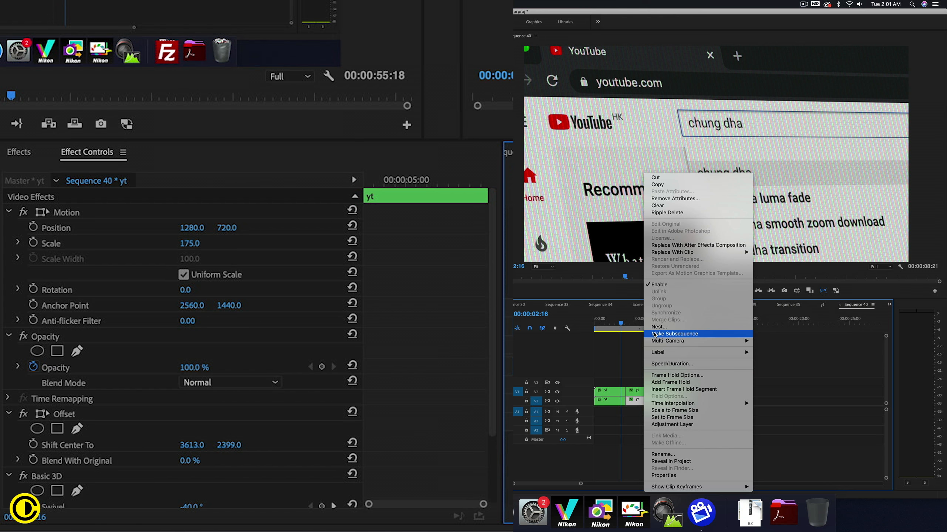
left_click(675, 333)
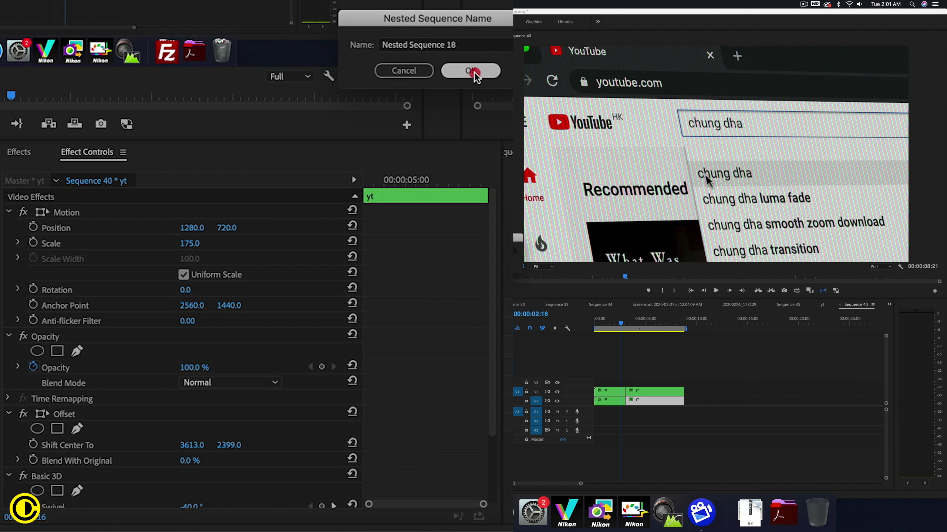
left_click(470, 71)
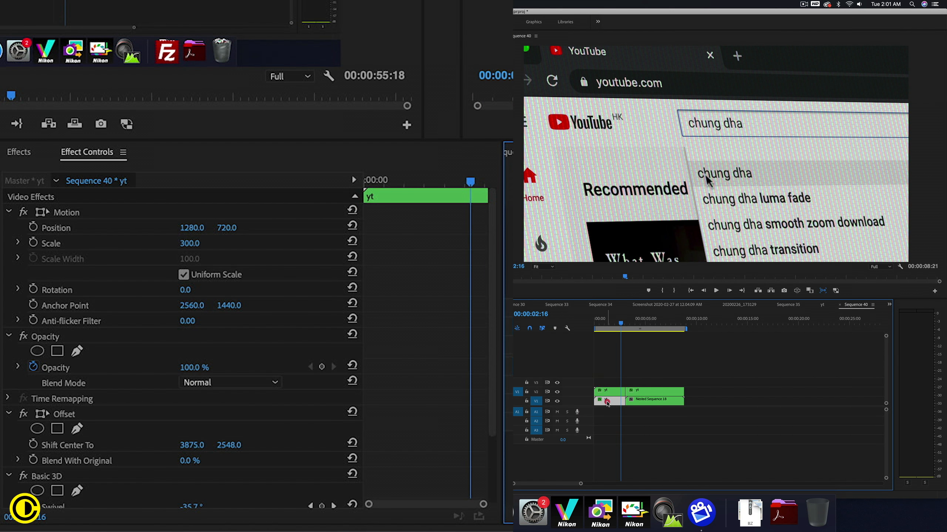
right_click(606, 401)
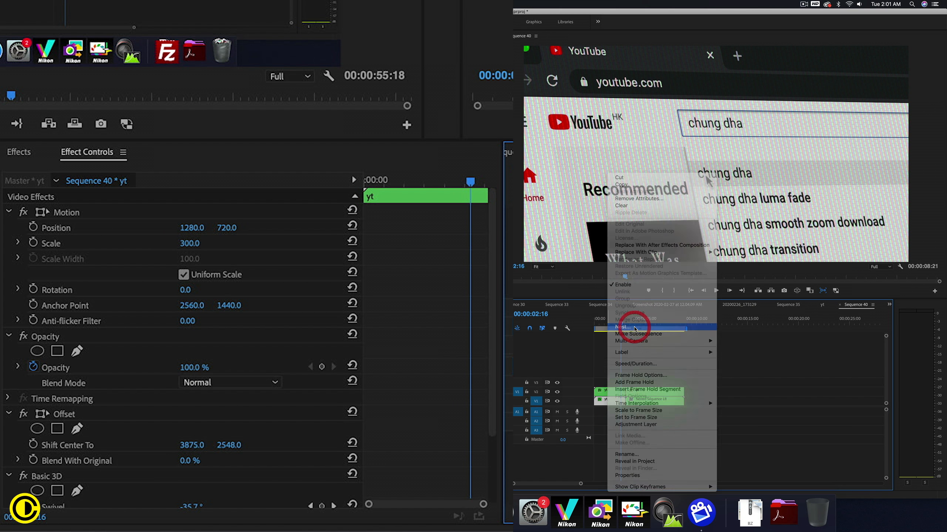
left_click(623, 327)
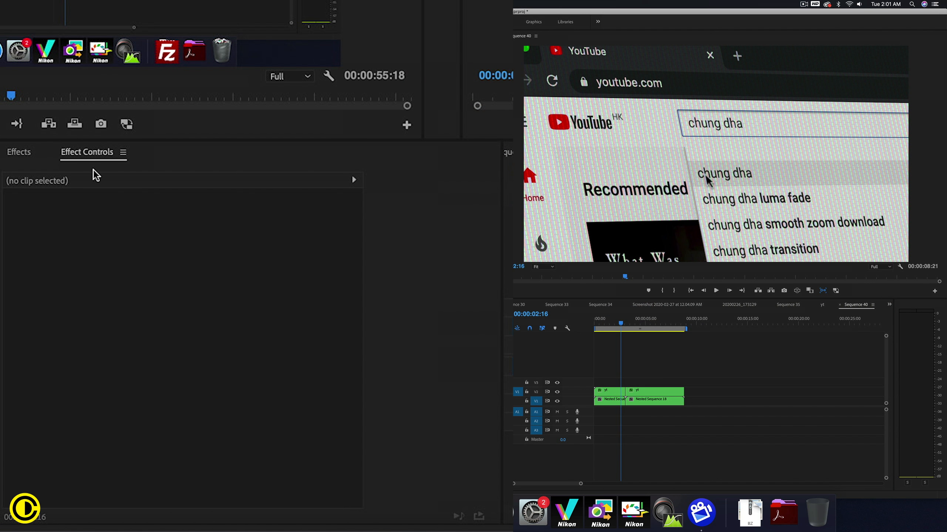
left_click(19, 152)
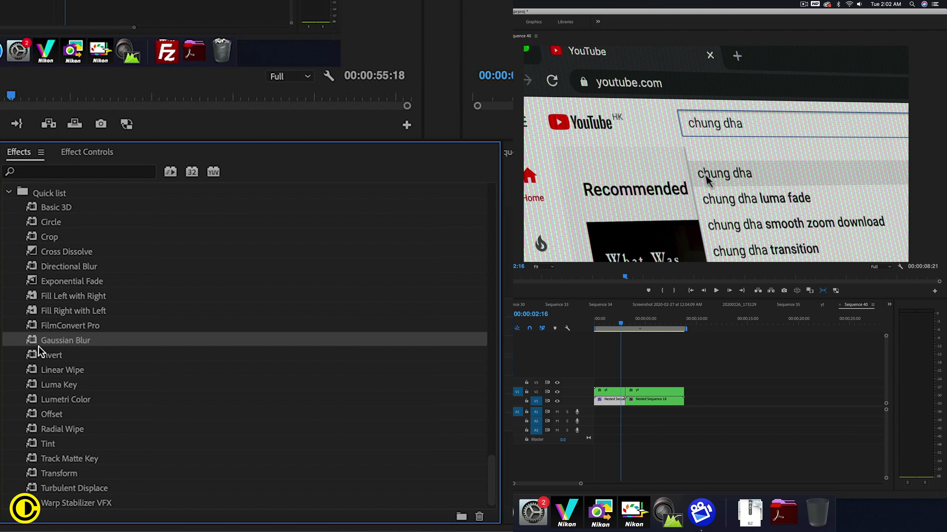
Apply Gaussian Blur at Blurriness 30 to the nested clips and re-enable V2 track output
left_click(652, 399)
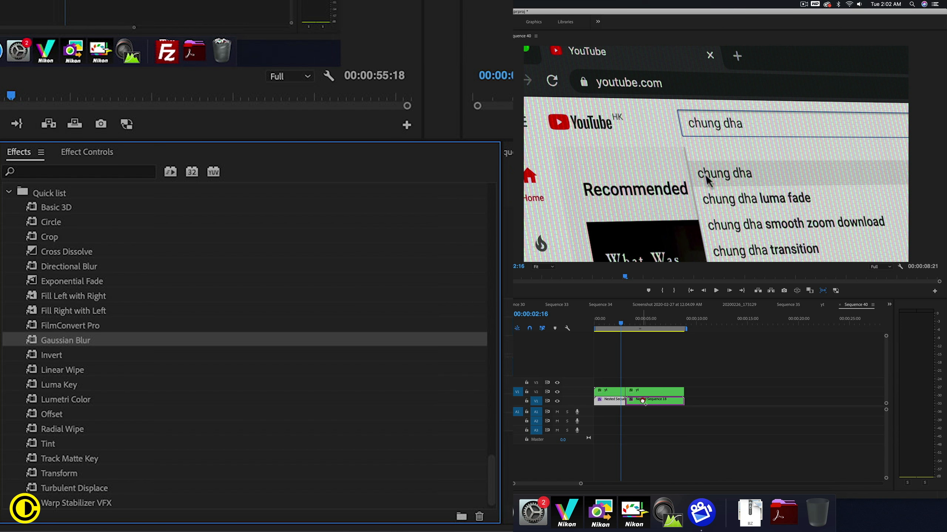
left_click(86, 151)
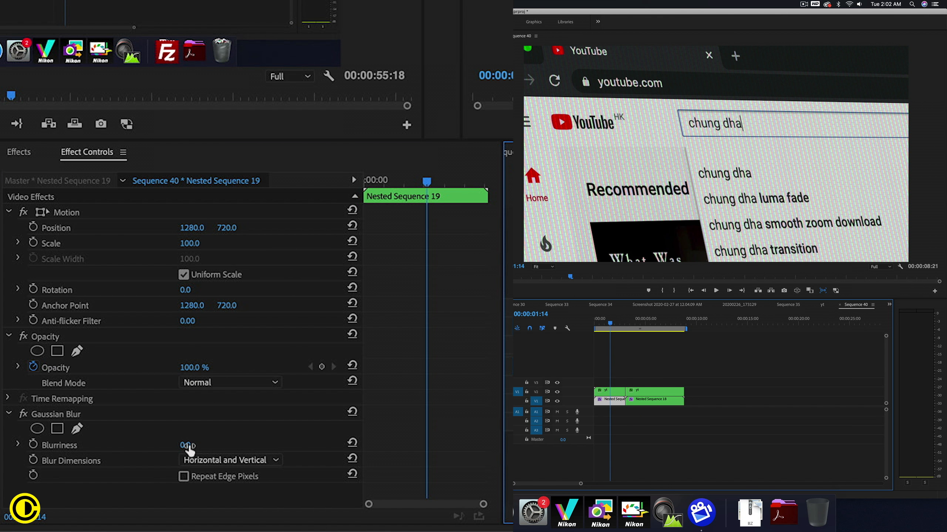
left_click_drag(187, 445, 206, 445)
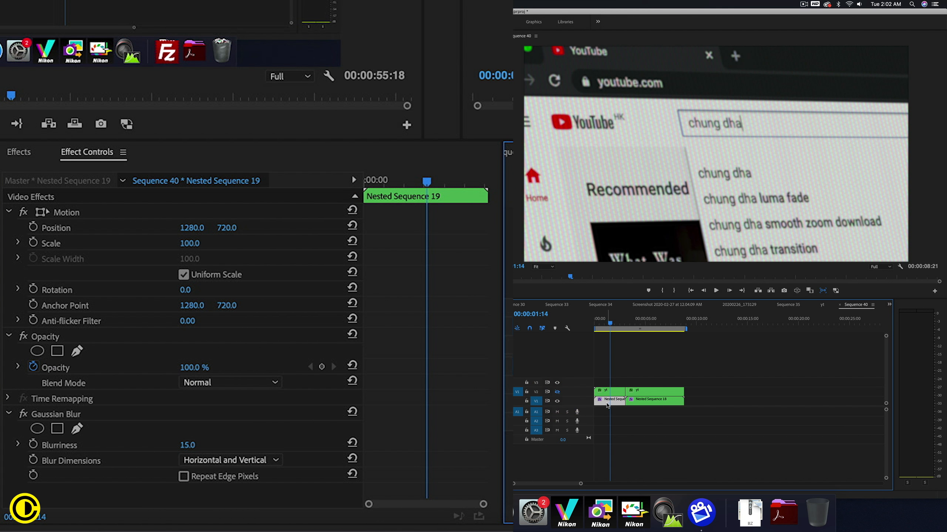
double_click(187, 446)
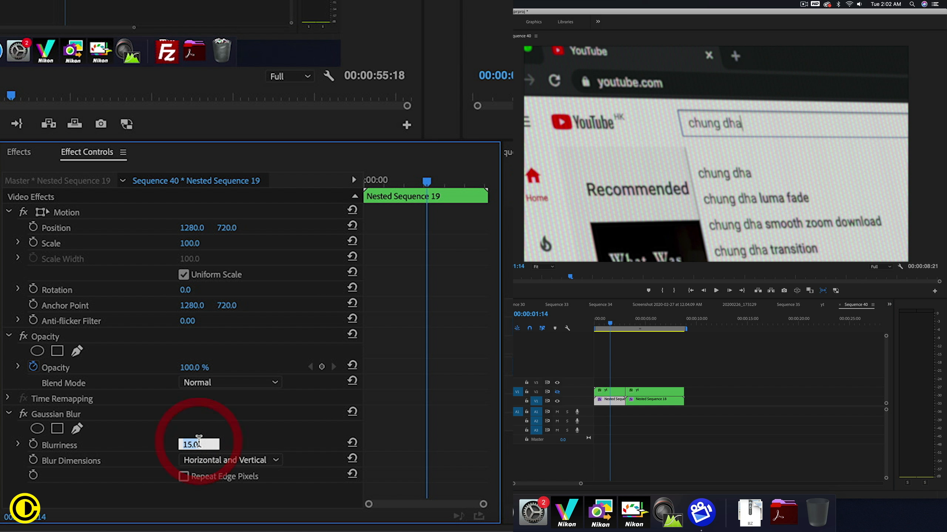
type("30.0")
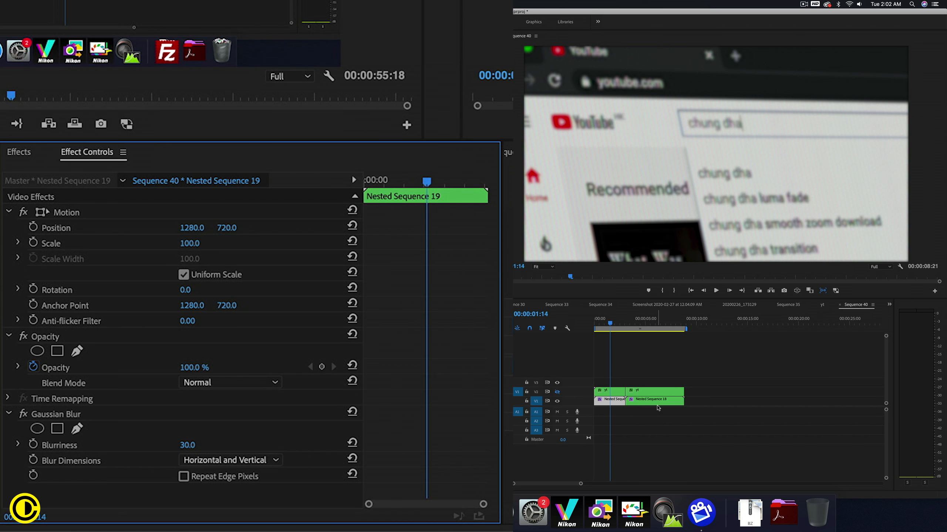
left_click(652, 399)
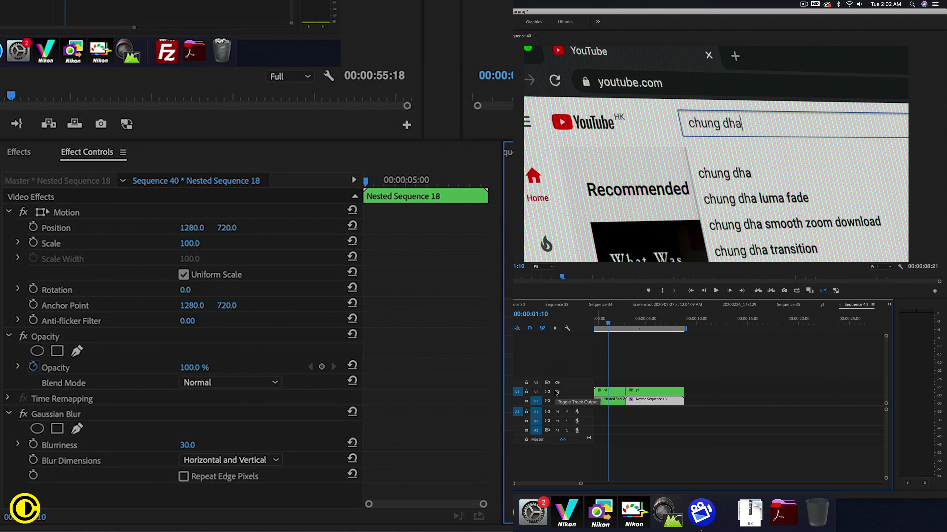
left_click(537, 267)
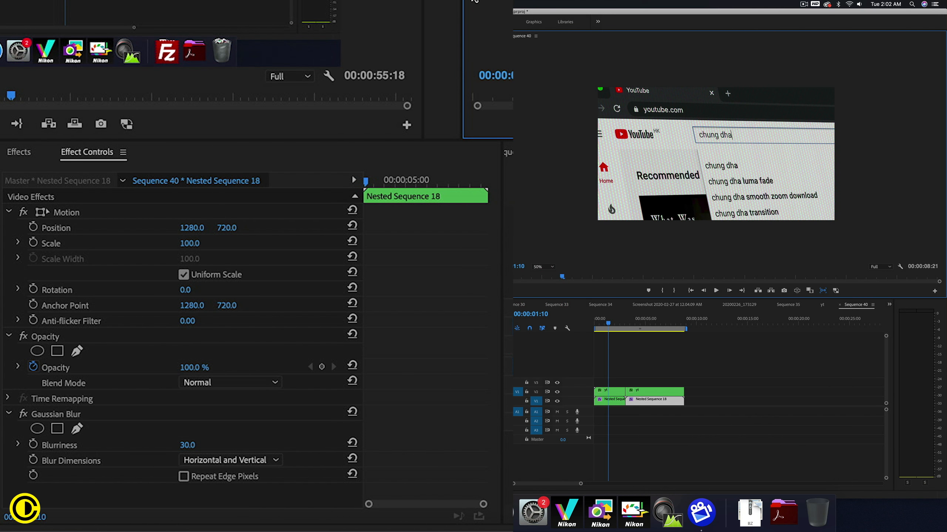
Add an opacity mask to the first V2 yt clip with Mask Feather 300 and play it back
left_click(609, 390)
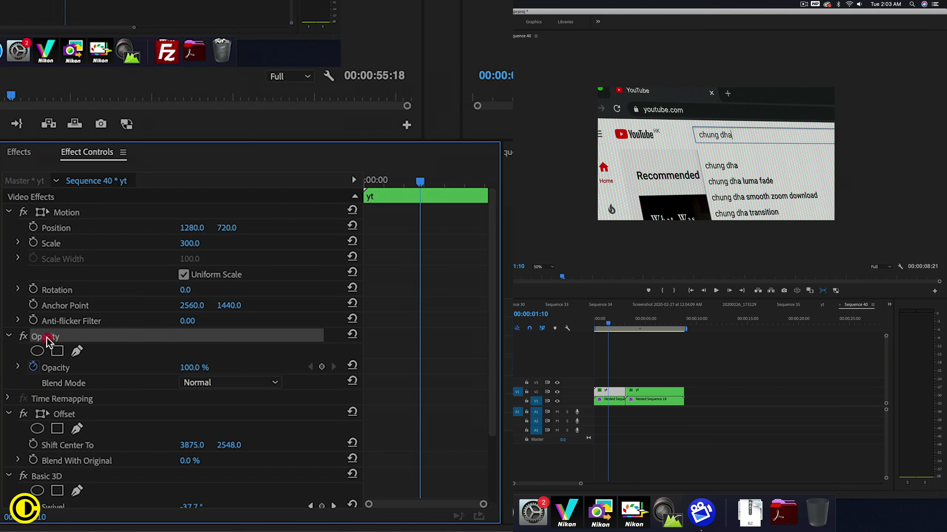
left_click(56, 350)
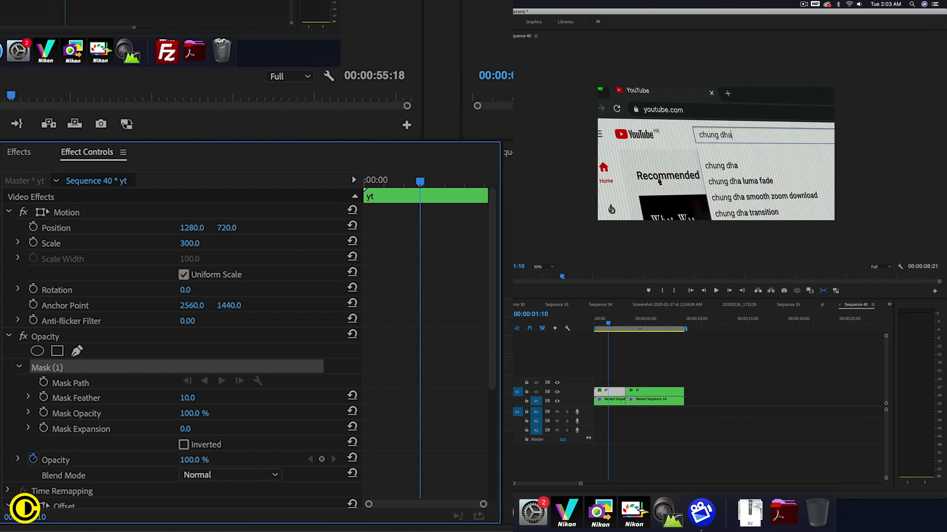
mouse_move(703, 248)
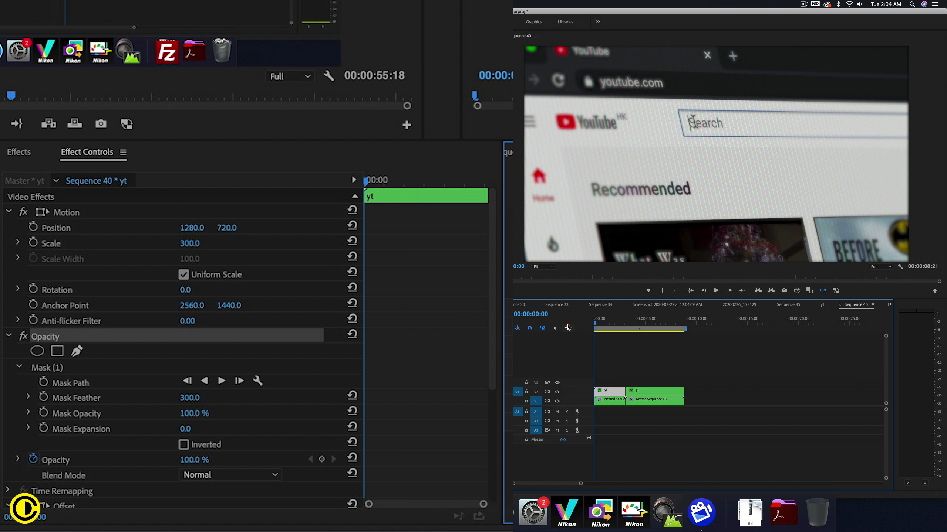
type("chung d")
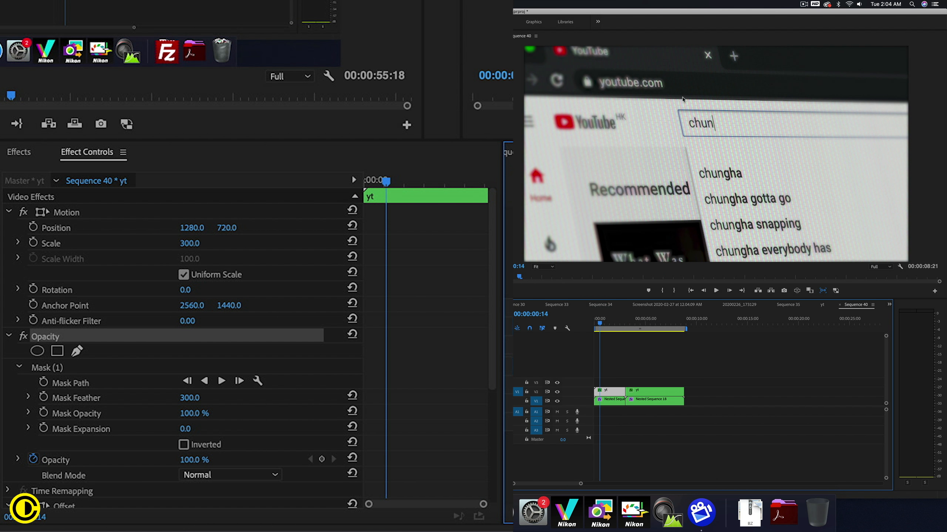
mouse_move(584, 185)
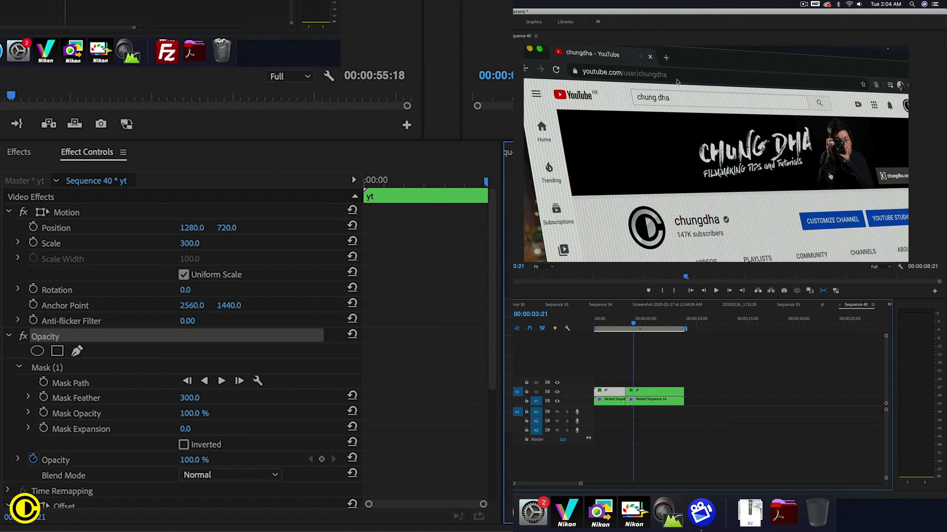
mouse_move(653, 108)
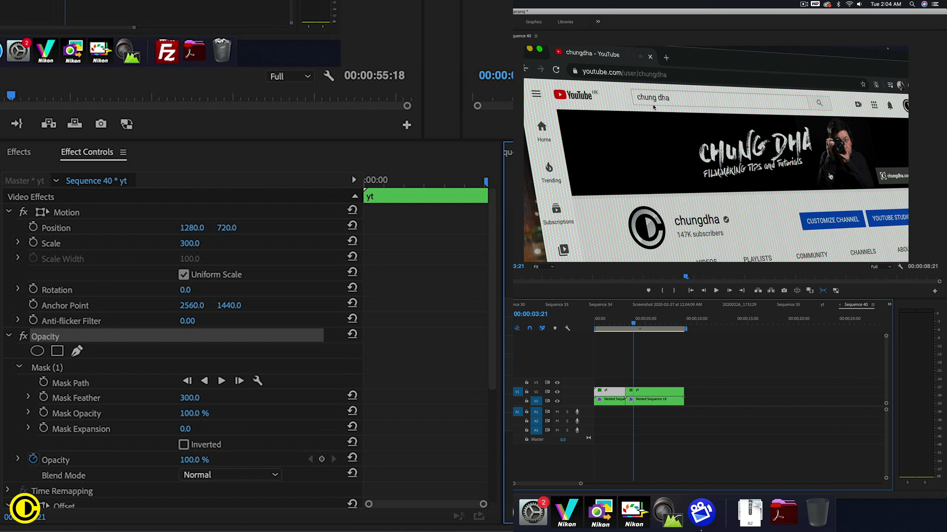
mouse_move(600, 176)
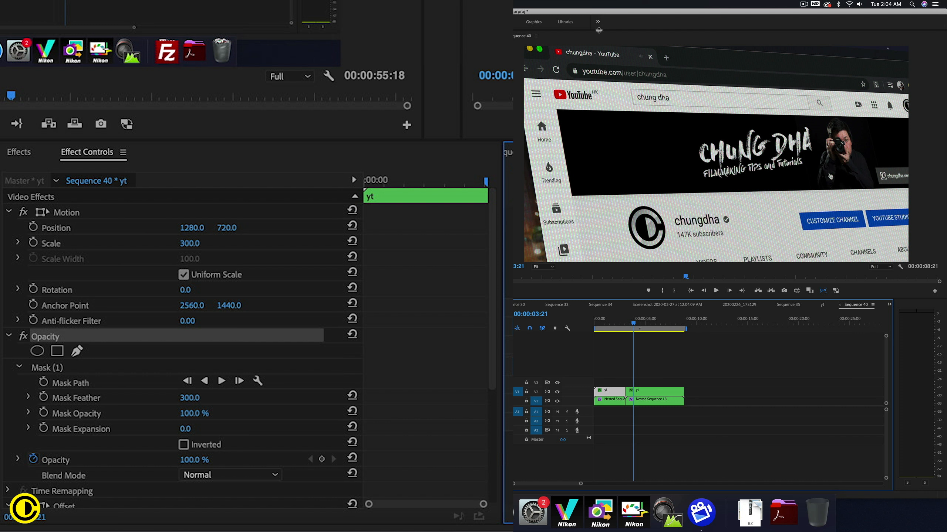
mouse_move(654, 393)
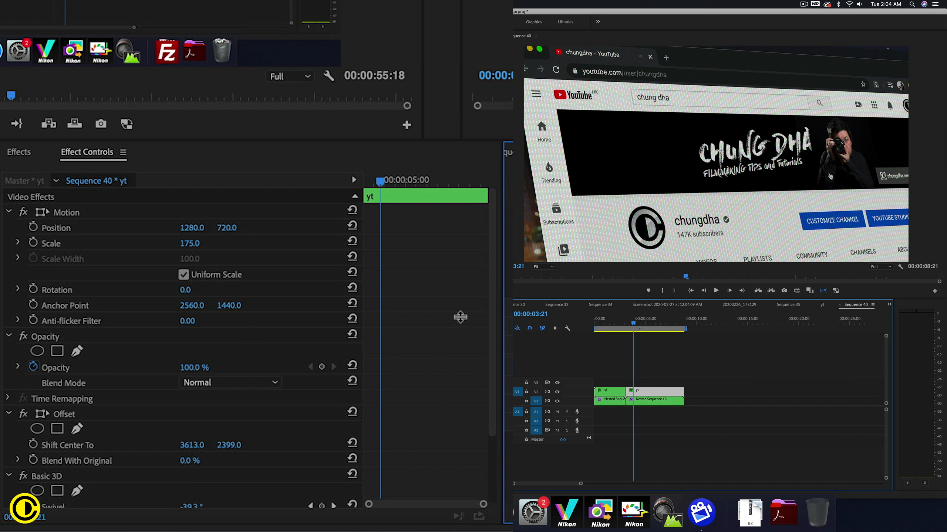
At 50% monitor zoom, pen-draw a four-corner opacity mask around the tilted screen, feathered 300
left_click(45, 337)
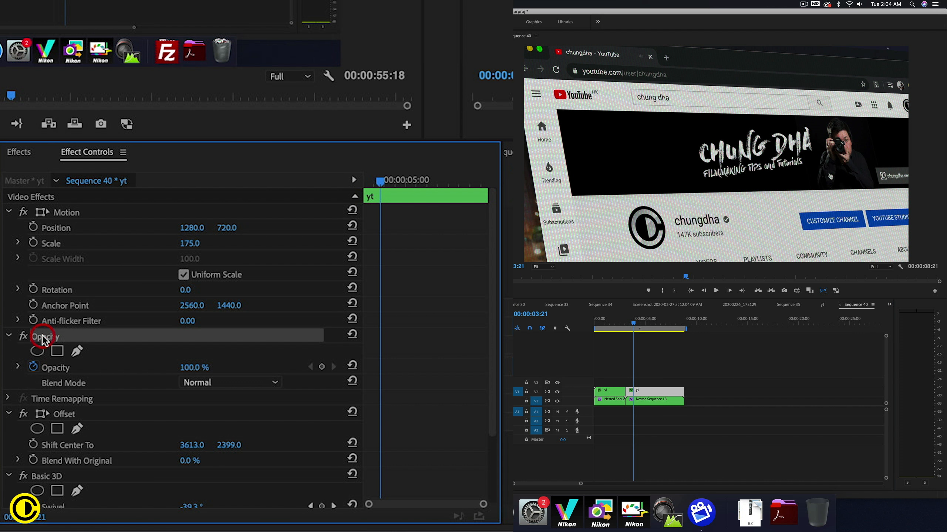
mouse_move(655, 282)
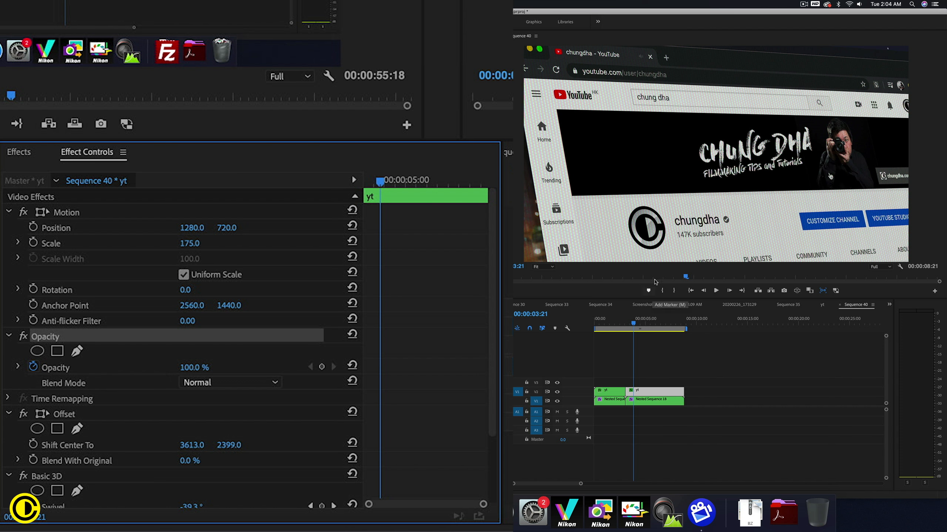
left_click(541, 267)
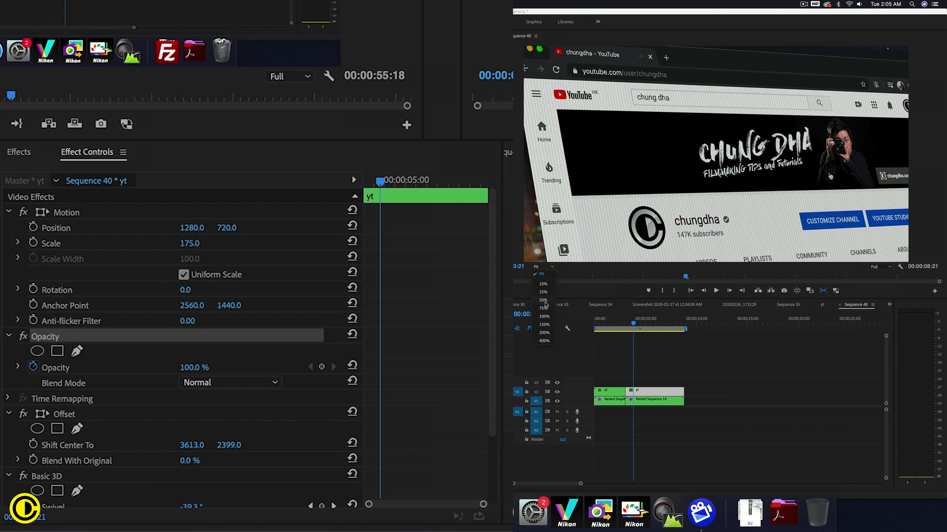
left_click(542, 300)
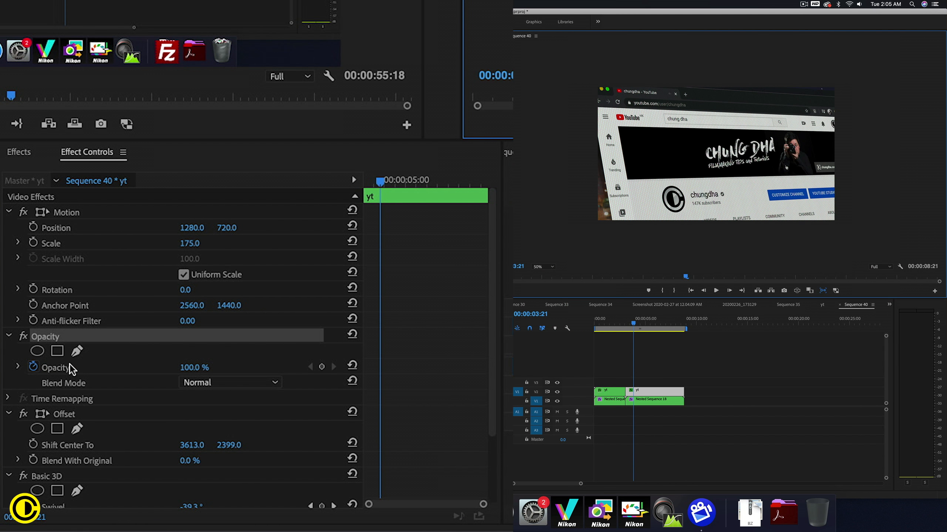
left_click(36, 351)
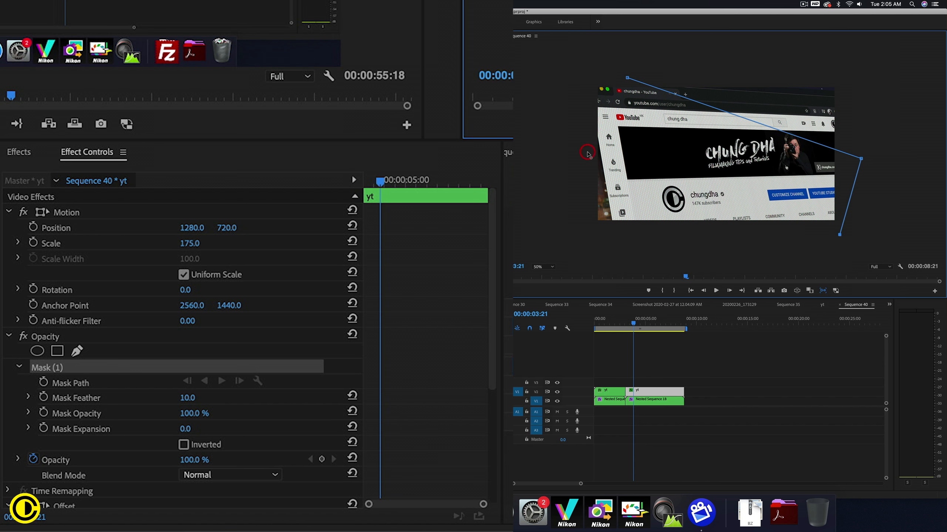
left_click_drag(587, 152, 626, 80)
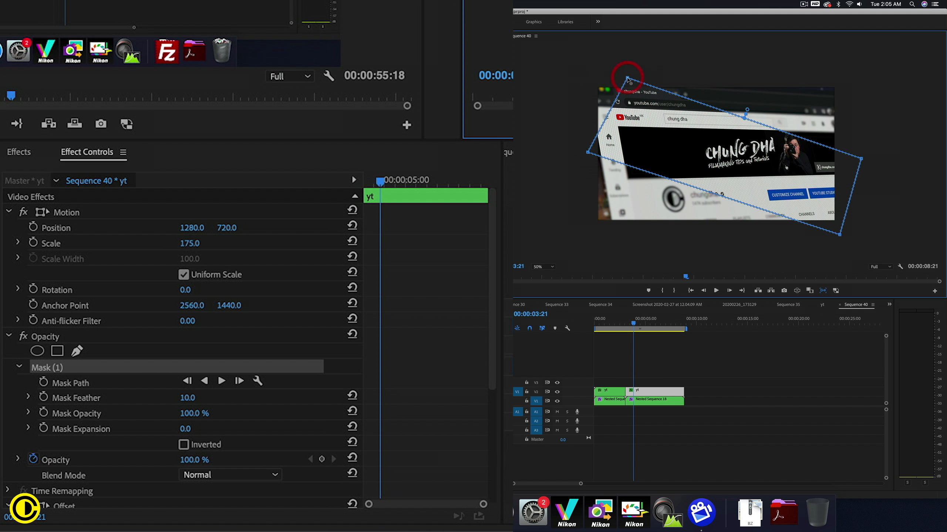
left_click_drag(629, 81, 597, 63)
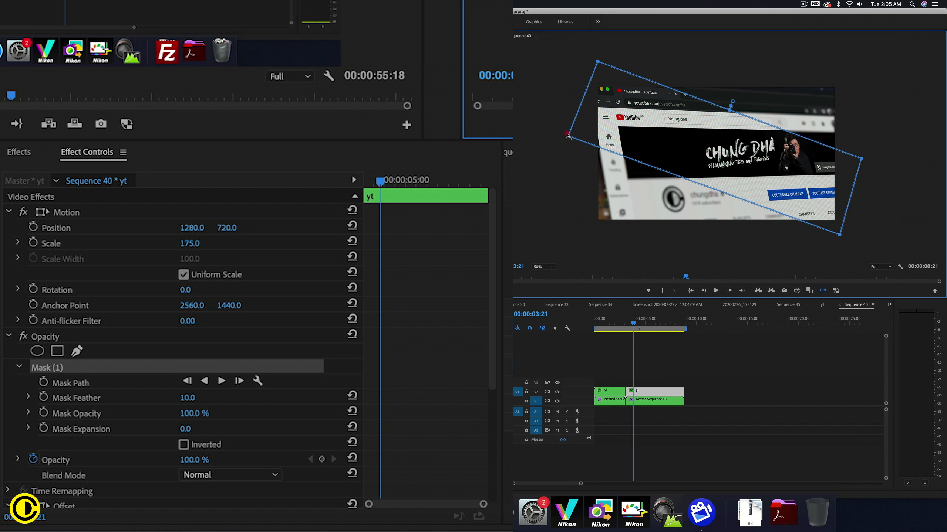
left_click_drag(567, 135, 840, 235)
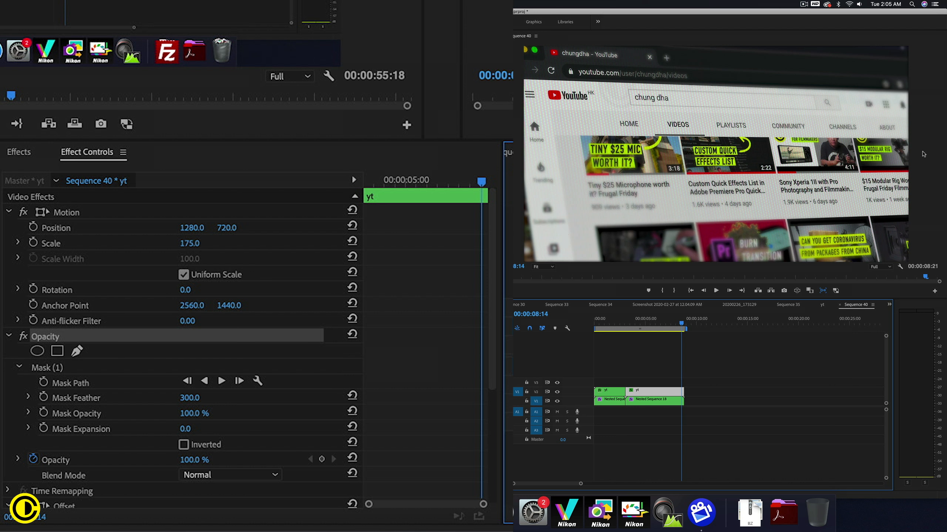
mouse_move(740, 250)
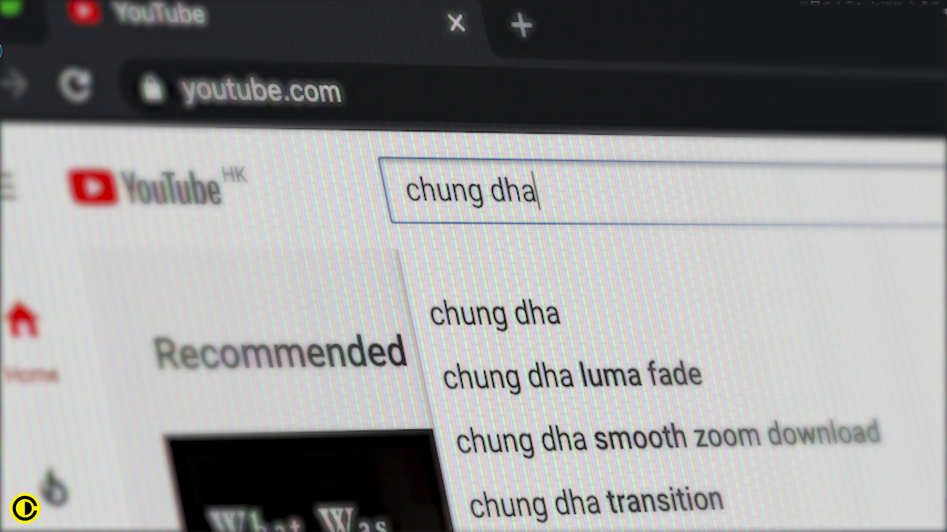
Play the finished composite full screen to review the blurred, tilted channel close-ups
left_click(493, 313)
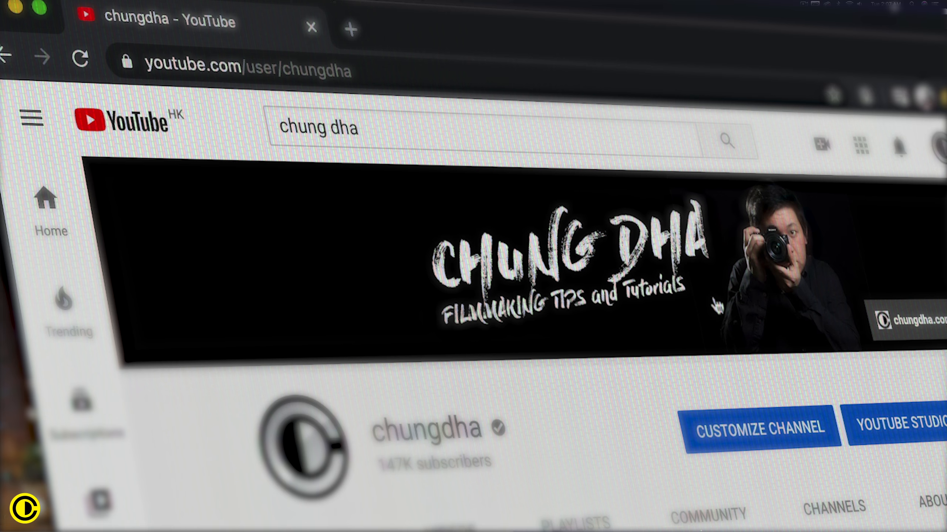
left_click(448, 516)
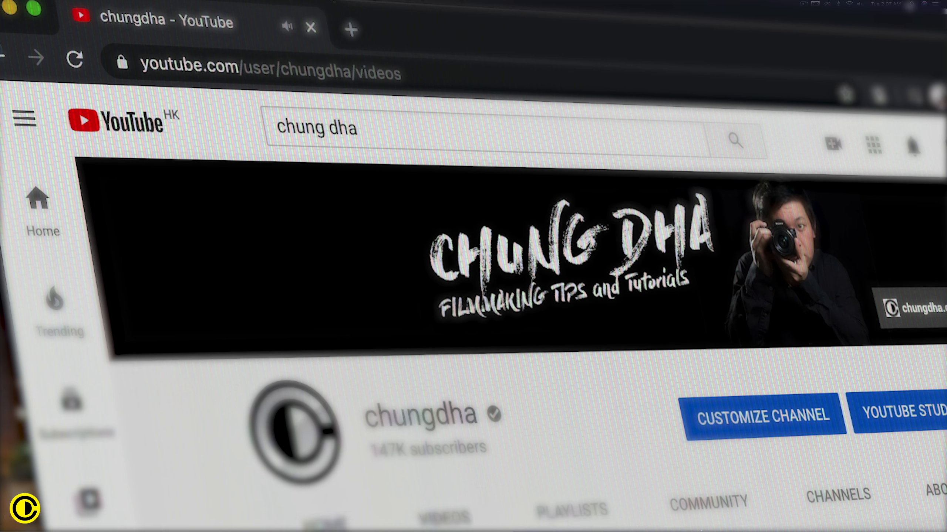
scroll("down", 3)
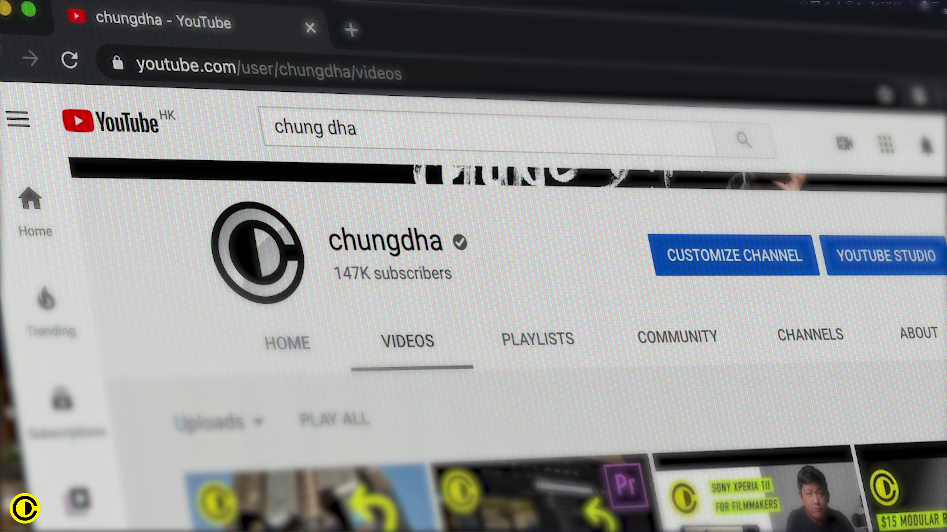